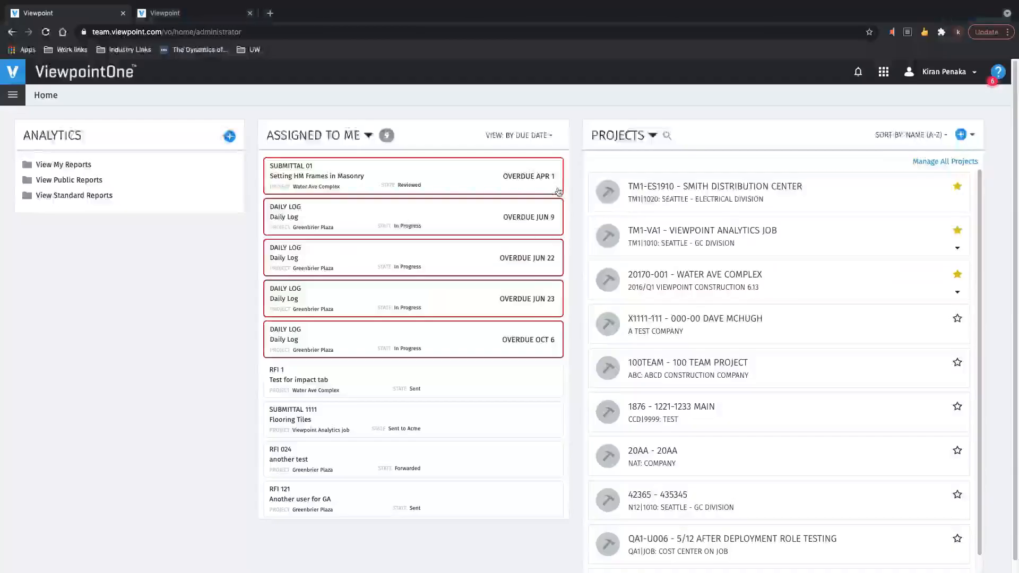
mouse_move(558, 191)
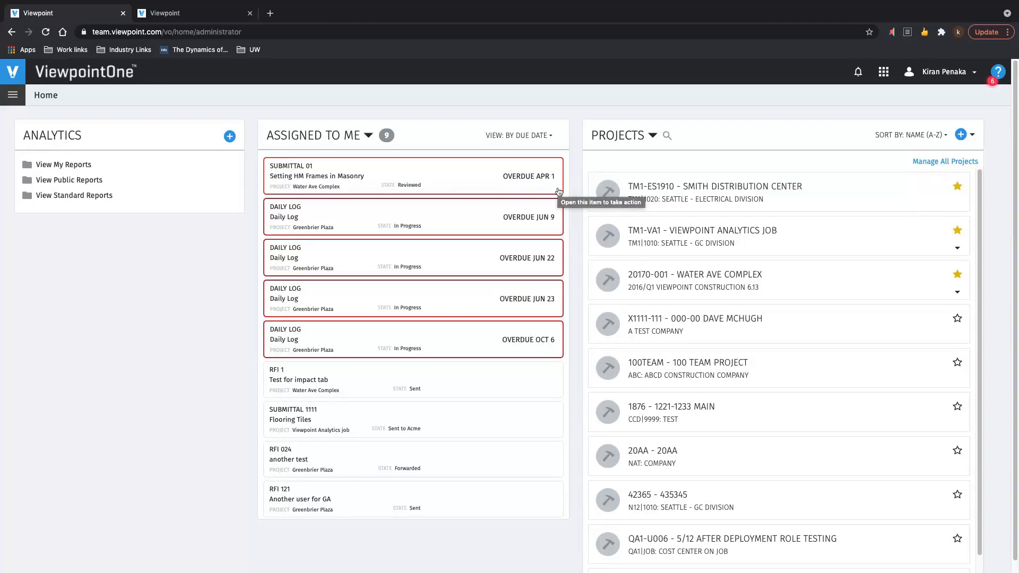
mouse_move(37, 223)
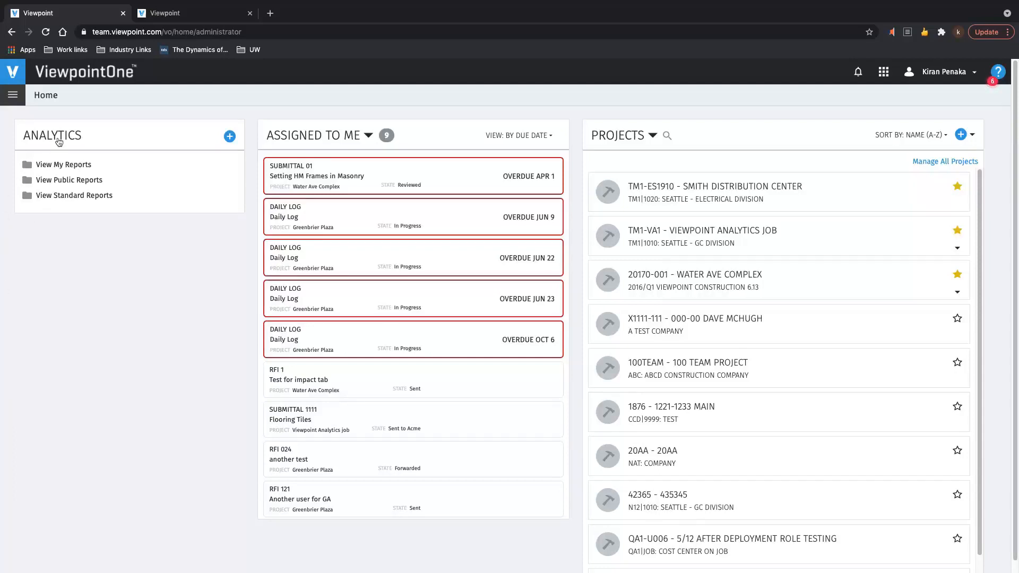
mouse_move(46, 139)
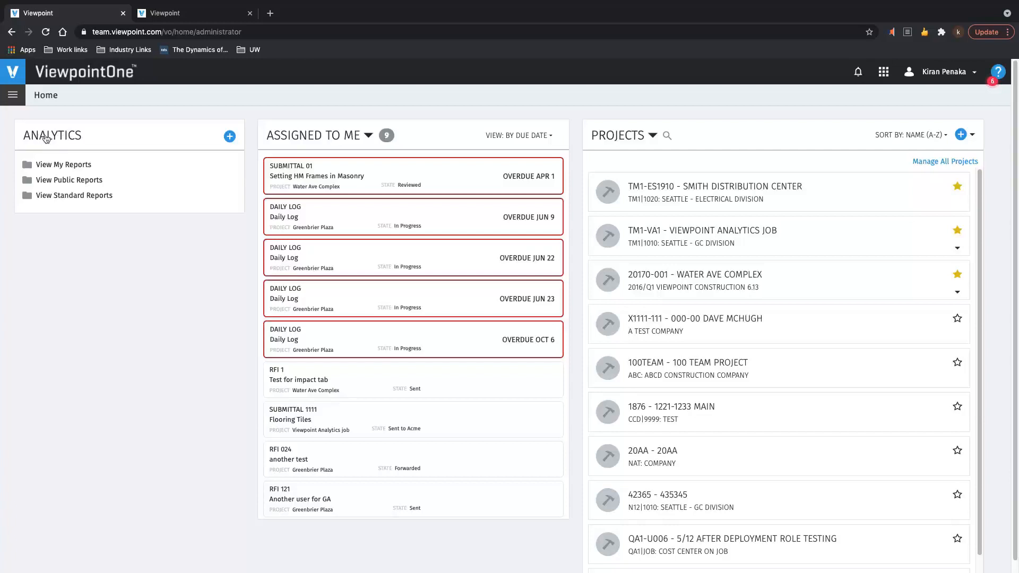
Open the ViewpointOne navigation menu listing Analytics, Projects and Financial Controls
left_click(12, 95)
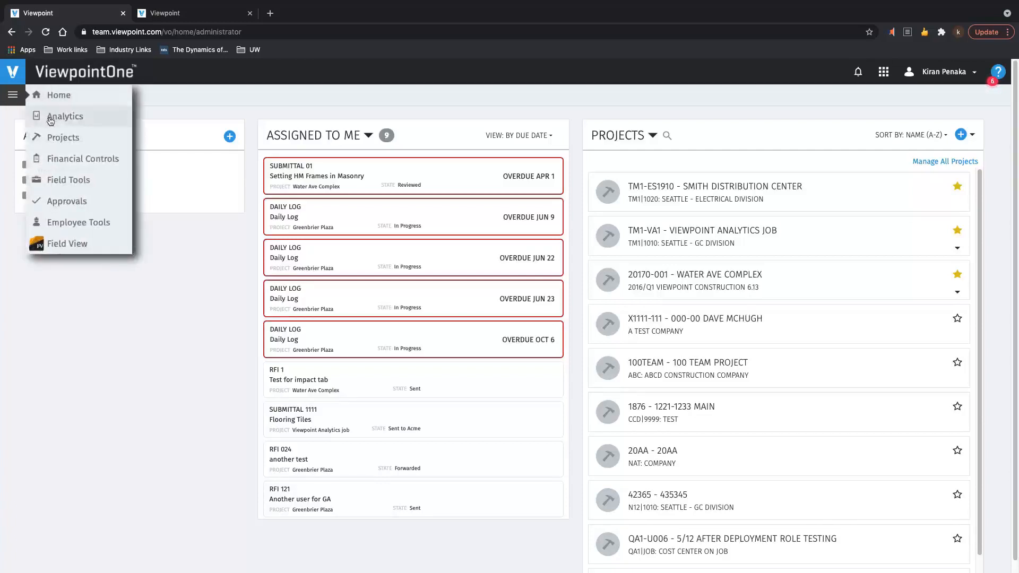
Go to the Analytics module from the navigation menu
left_click(64, 116)
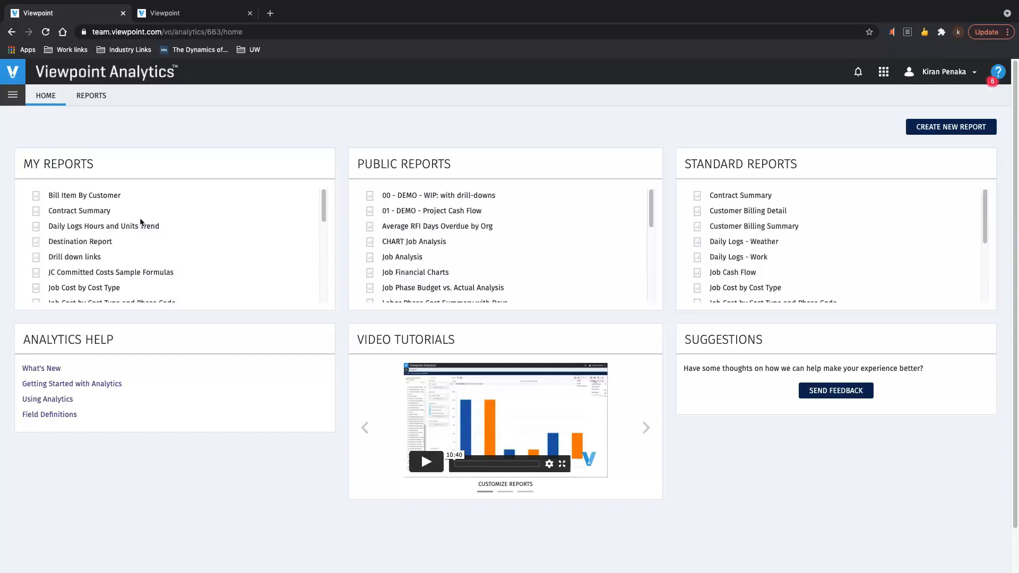
mouse_move(82, 168)
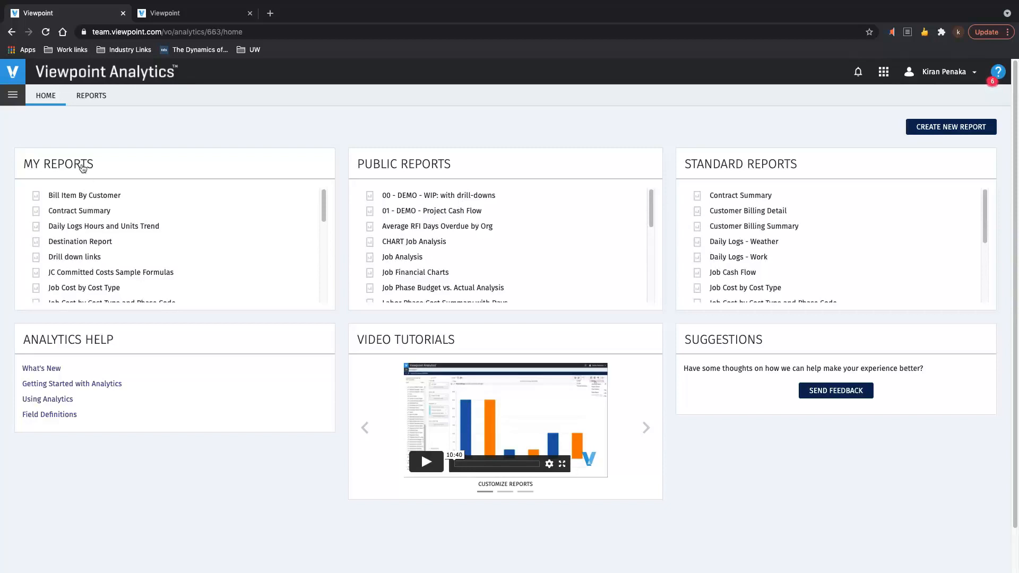
mouse_move(121, 317)
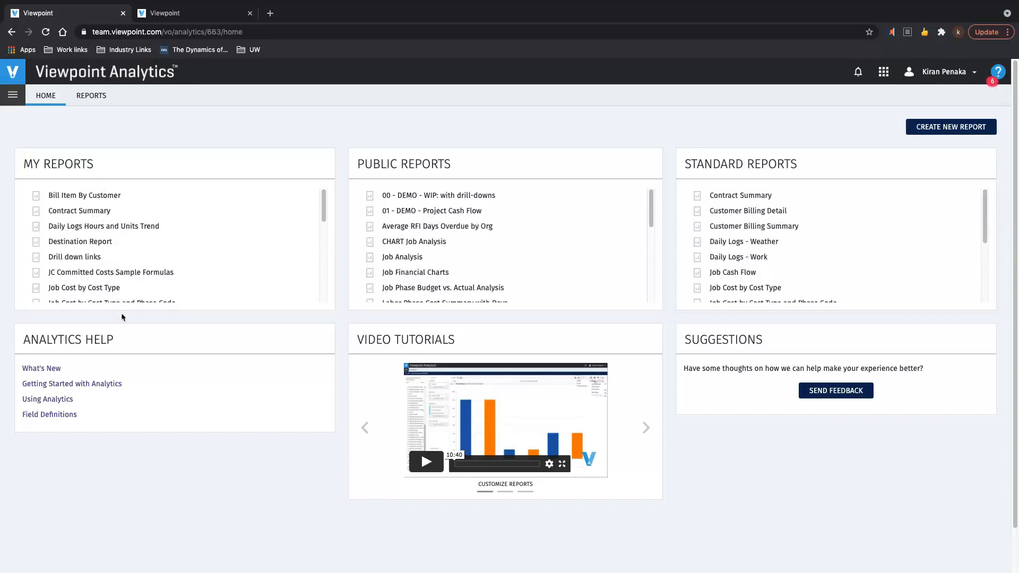
mouse_move(448, 321)
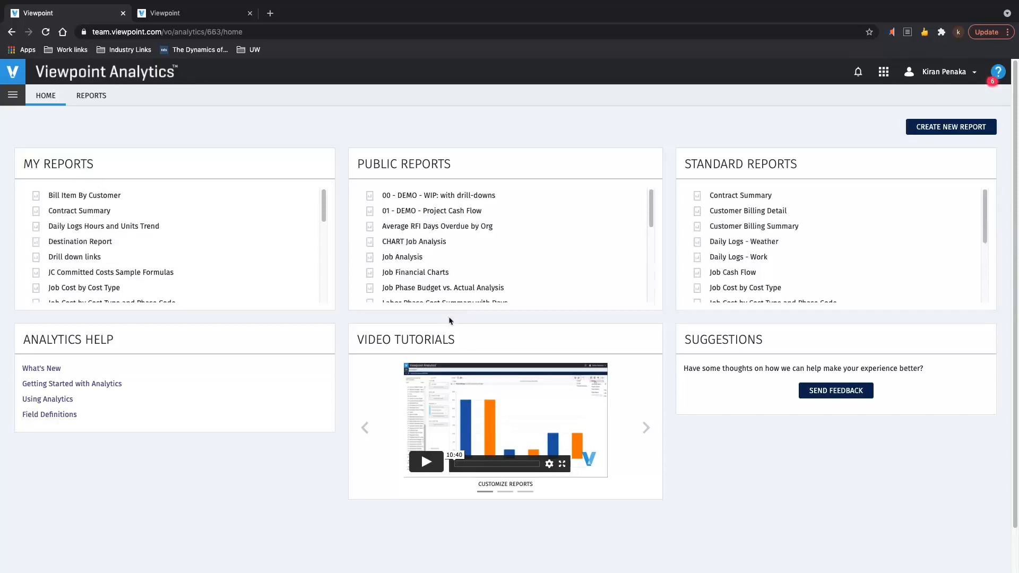
mouse_move(709, 322)
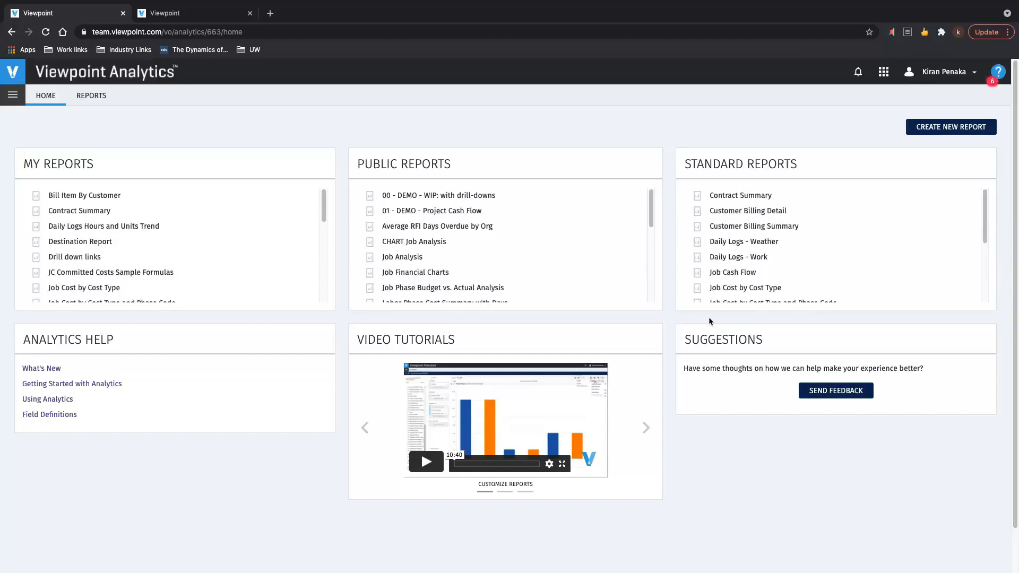
mouse_move(41, 368)
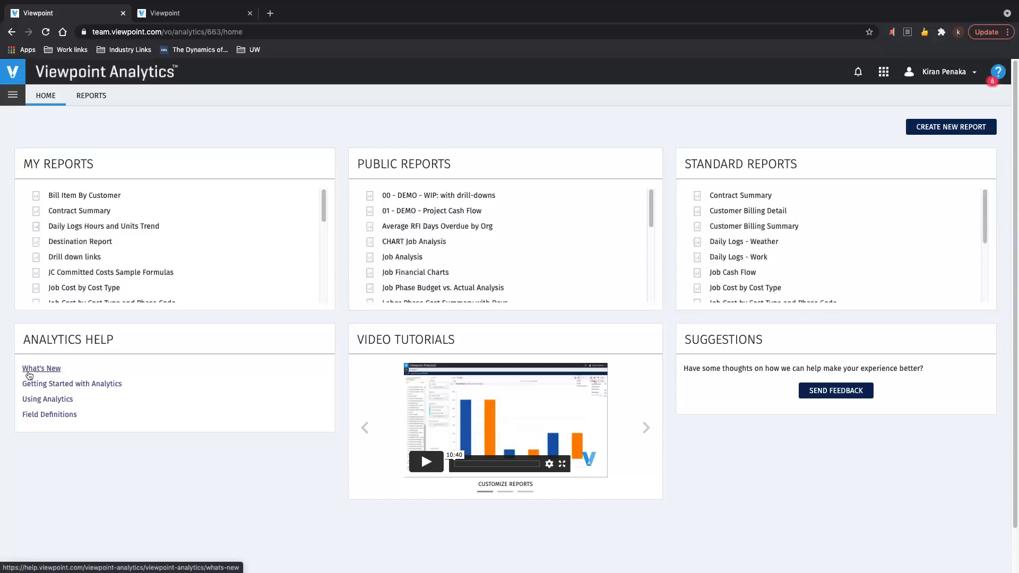
mouse_move(60, 342)
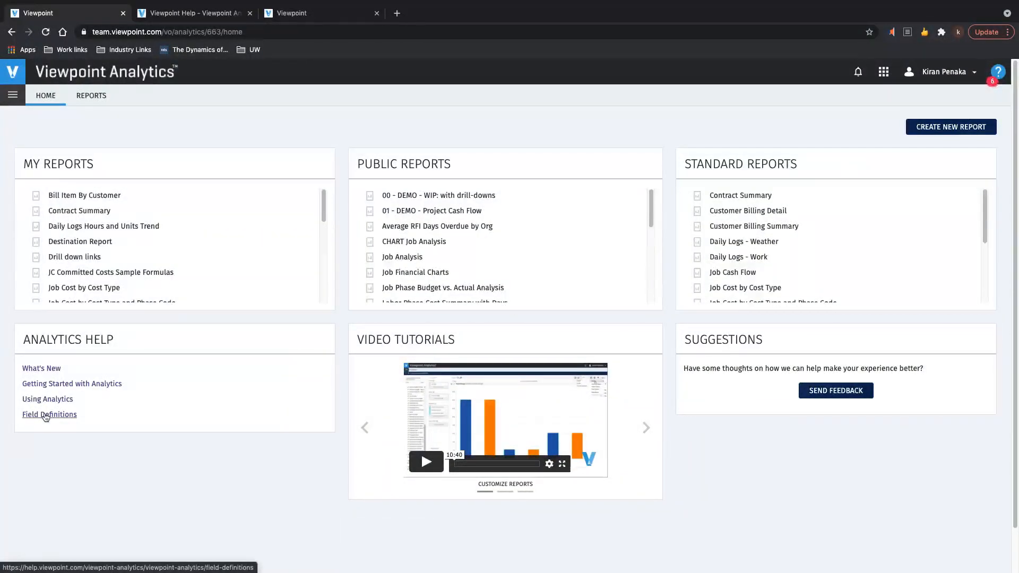
mouse_move(426, 461)
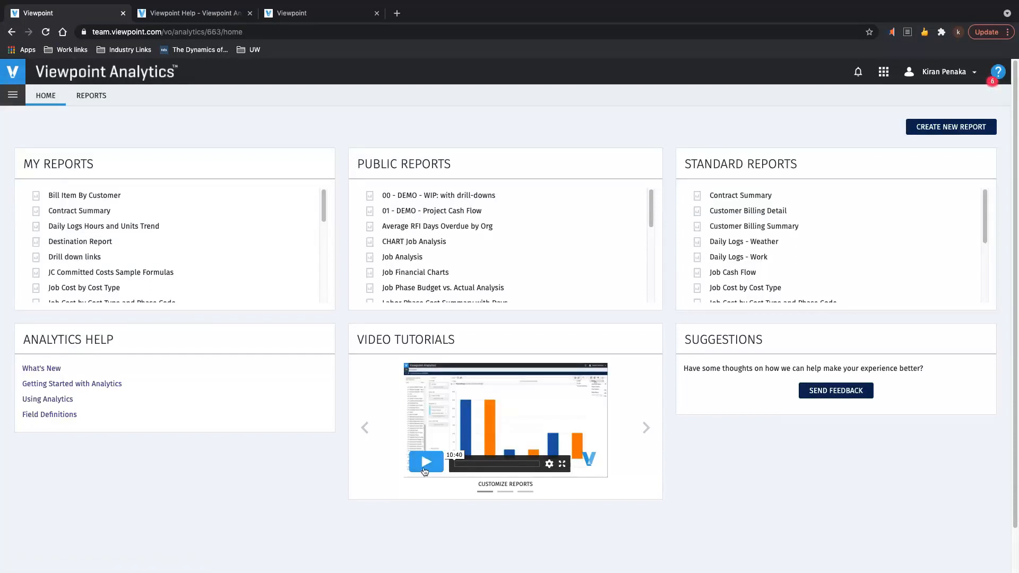
mouse_move(379, 495)
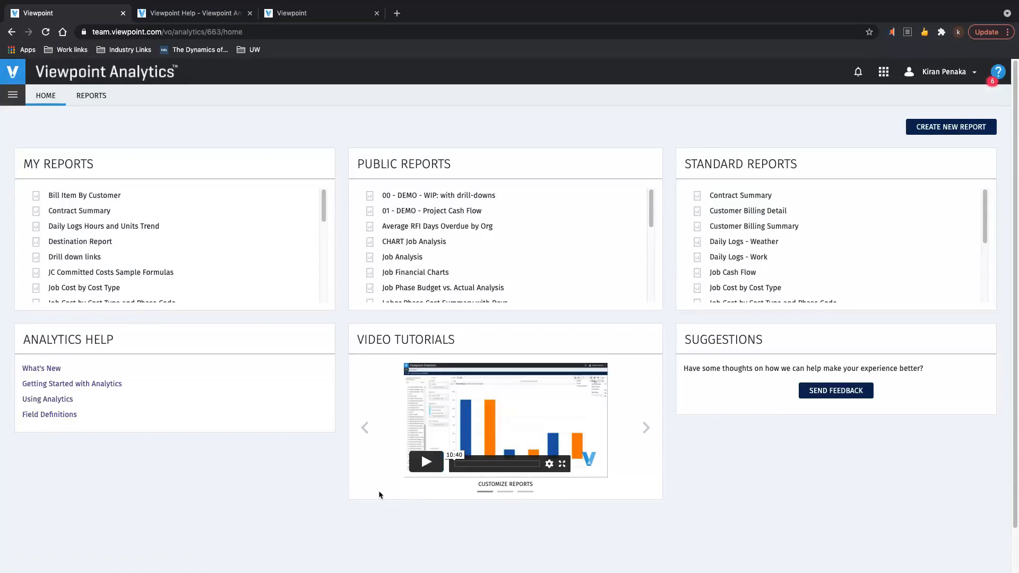
mouse_move(646, 428)
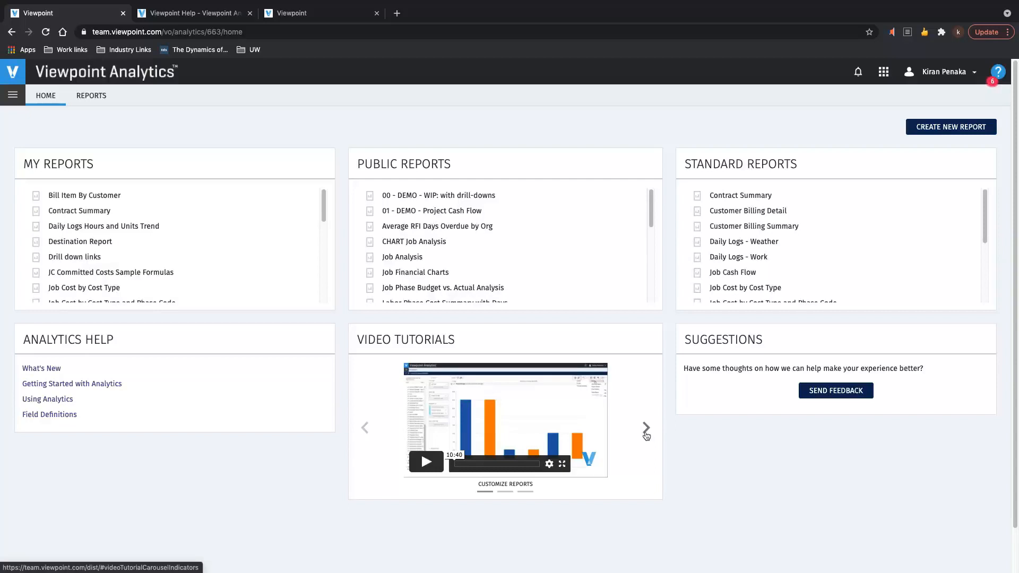
Browse video tutorials to Composite Crew Rate, open and close Resource Center, open Reports
left_click(646, 428)
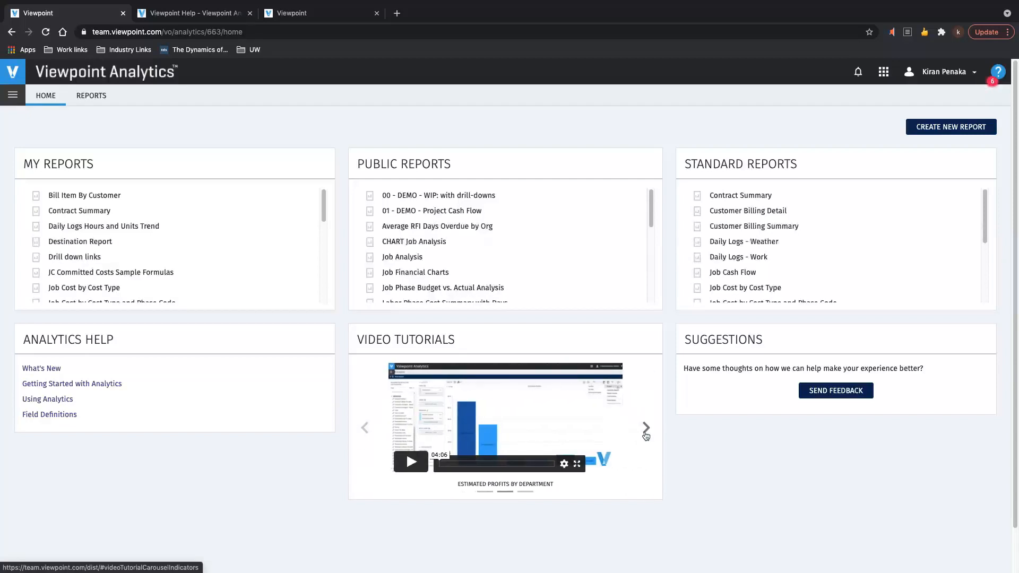
left_click(646, 427)
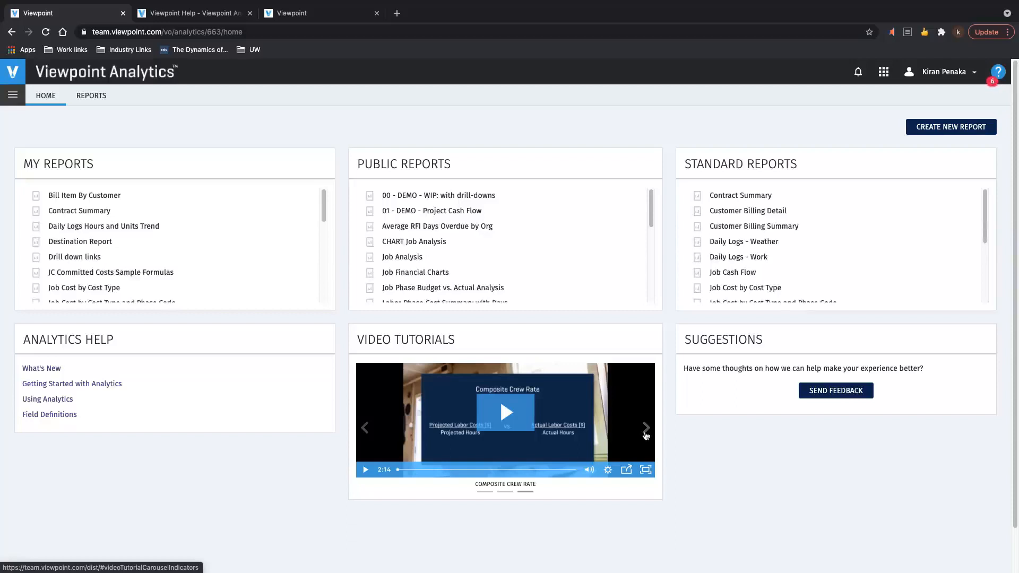
mouse_move(188, 439)
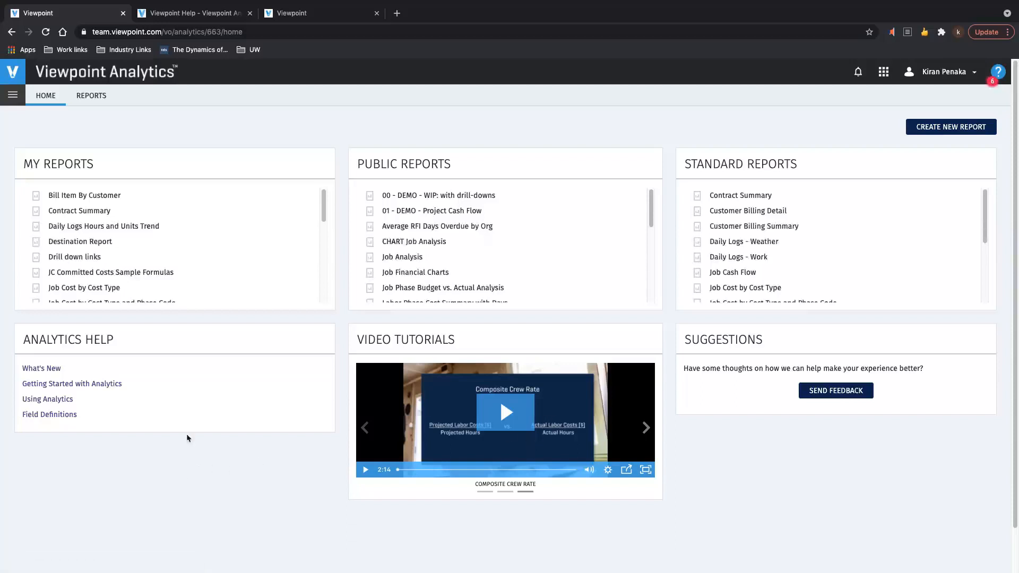
mouse_move(739, 527)
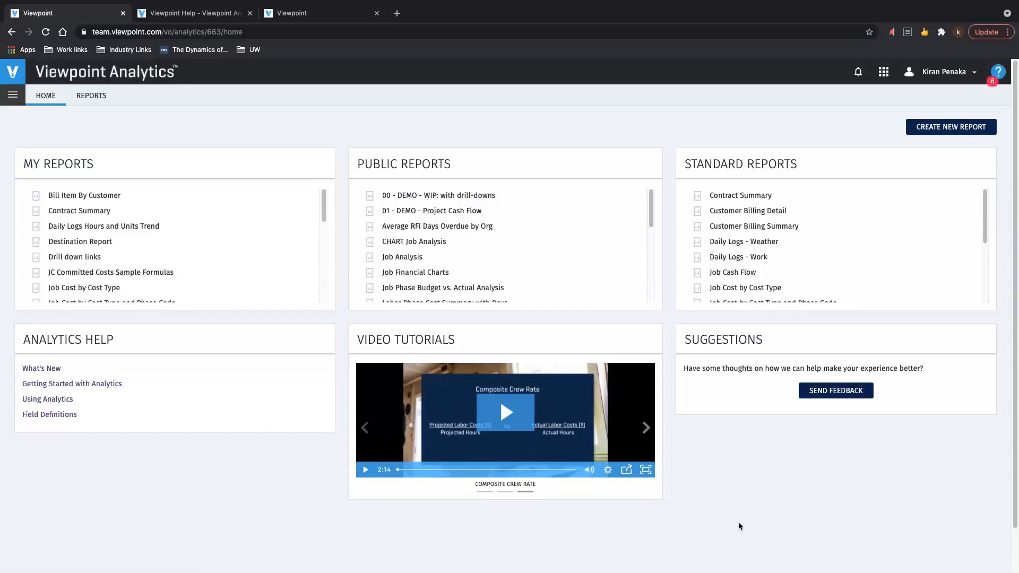
mouse_move(849, 471)
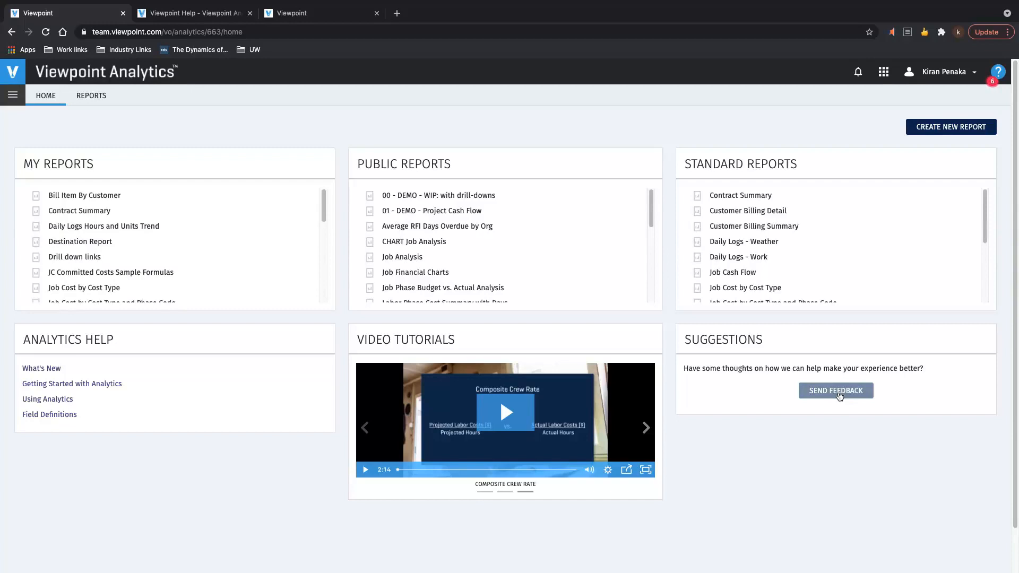
mouse_move(937, 314)
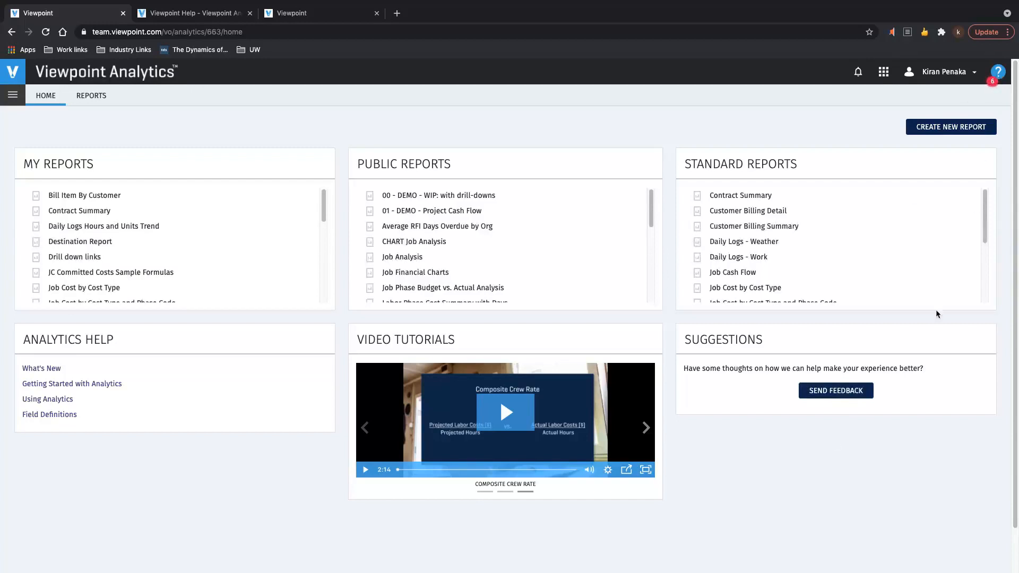
left_click(997, 71)
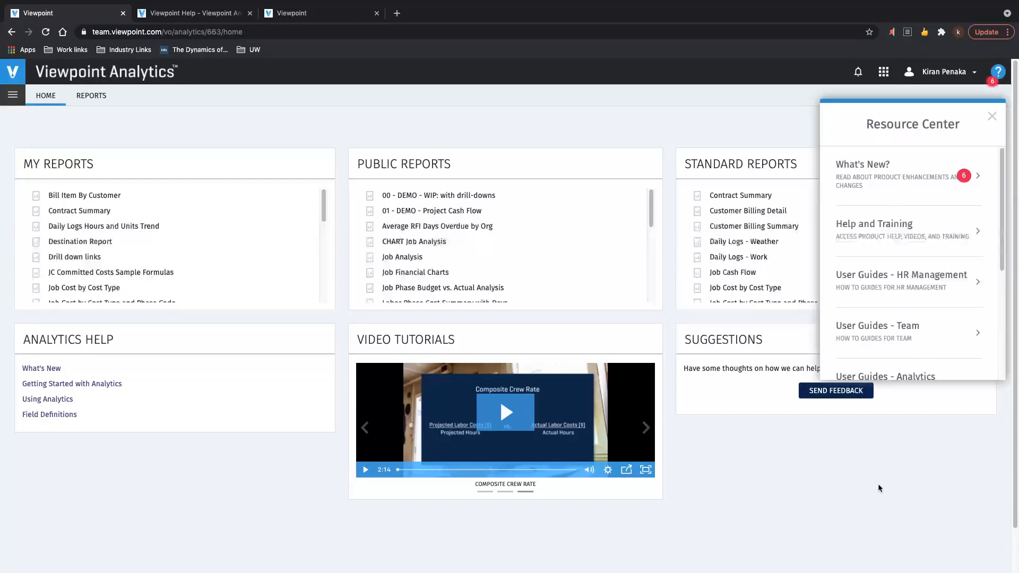
left_click(992, 116)
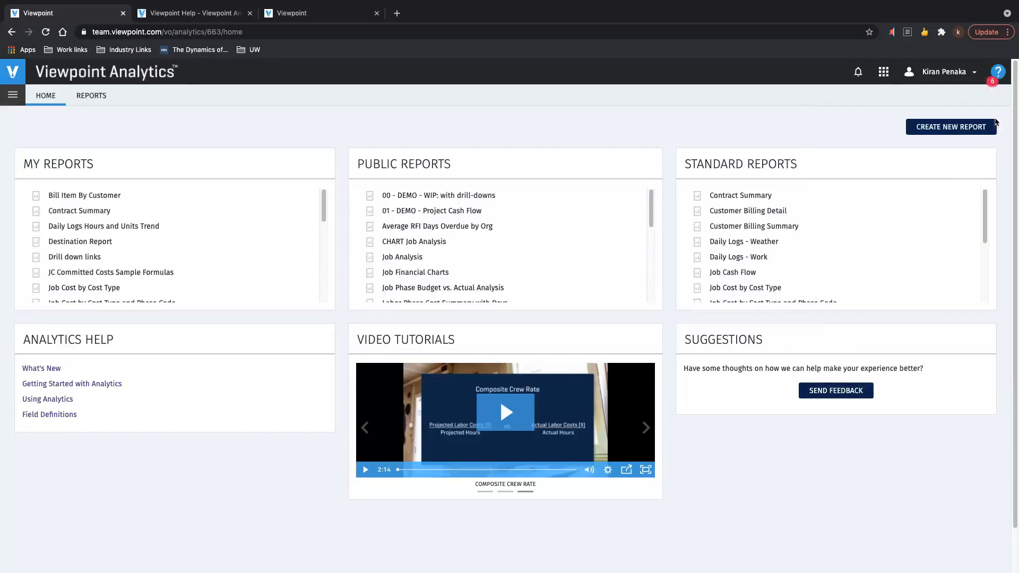
mouse_move(924, 105)
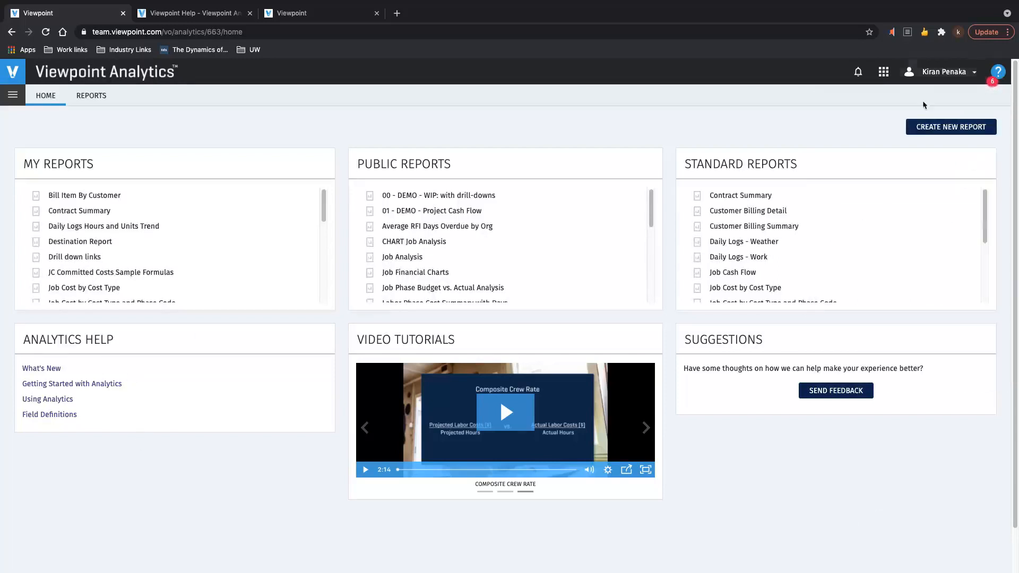
mouse_move(950, 127)
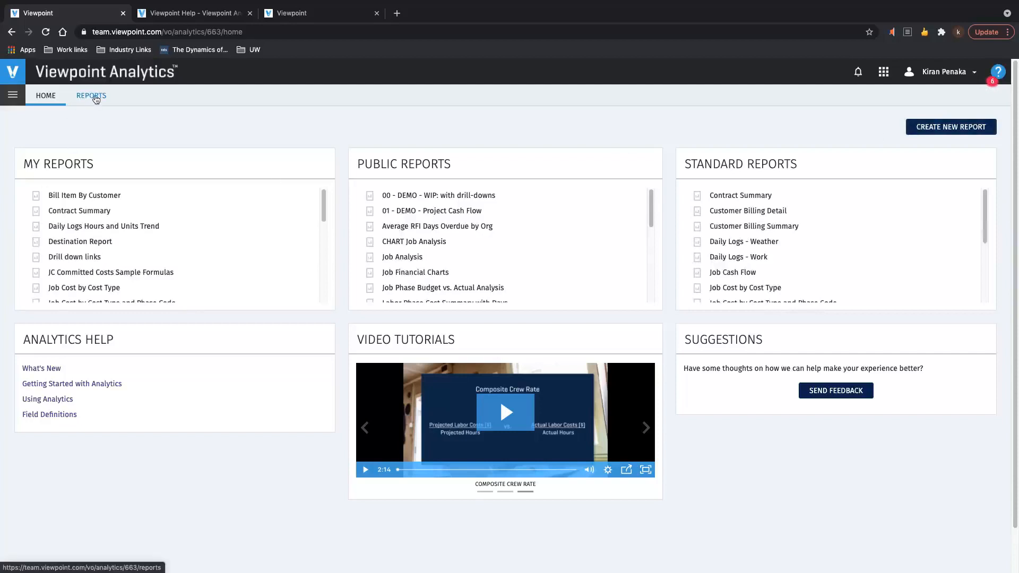
left_click(91, 95)
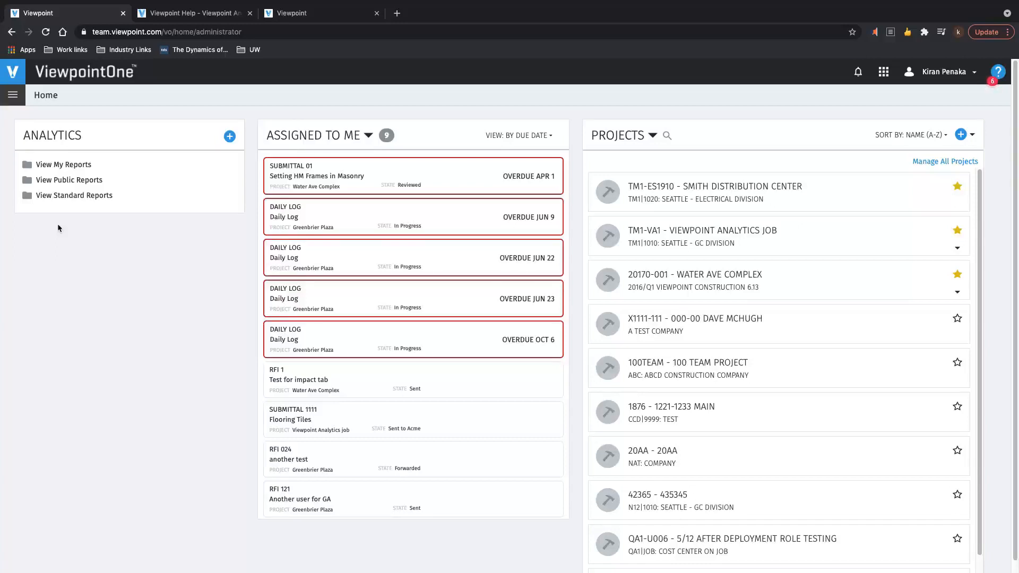
mouse_move(69, 233)
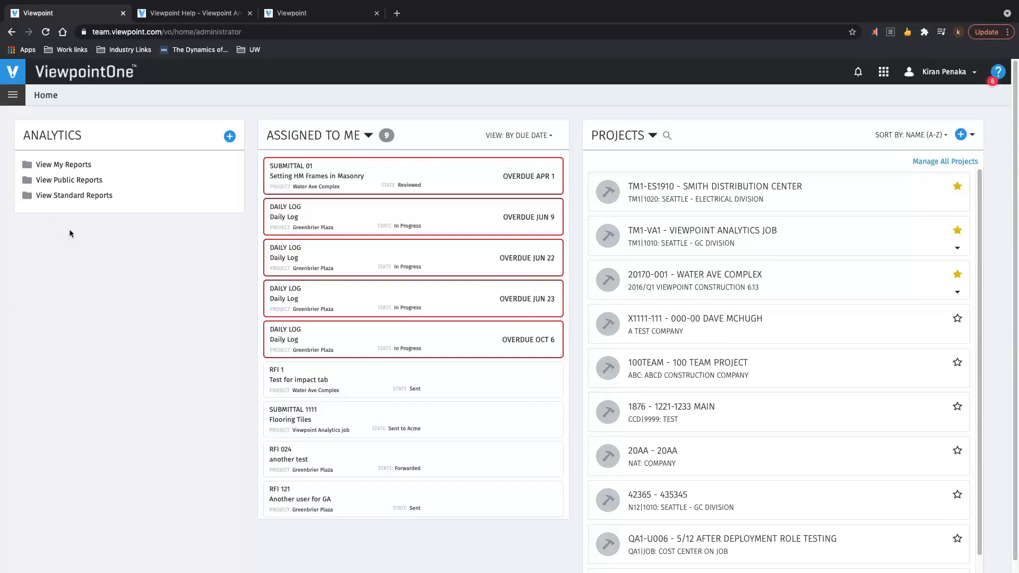
Return to the ViewpointOne home and search projects for 'steel tank'
left_click(74, 196)
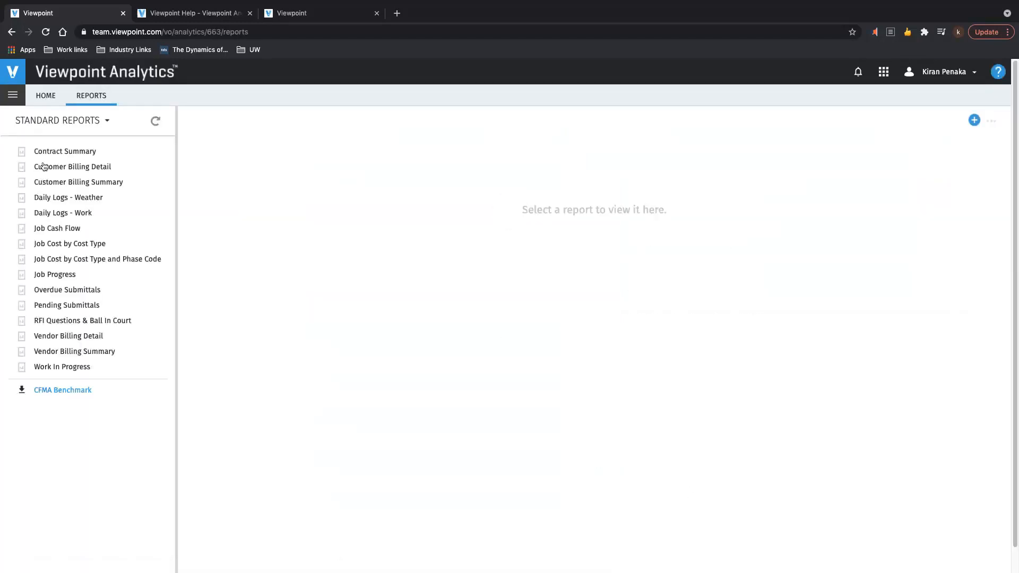
left_click(12, 72)
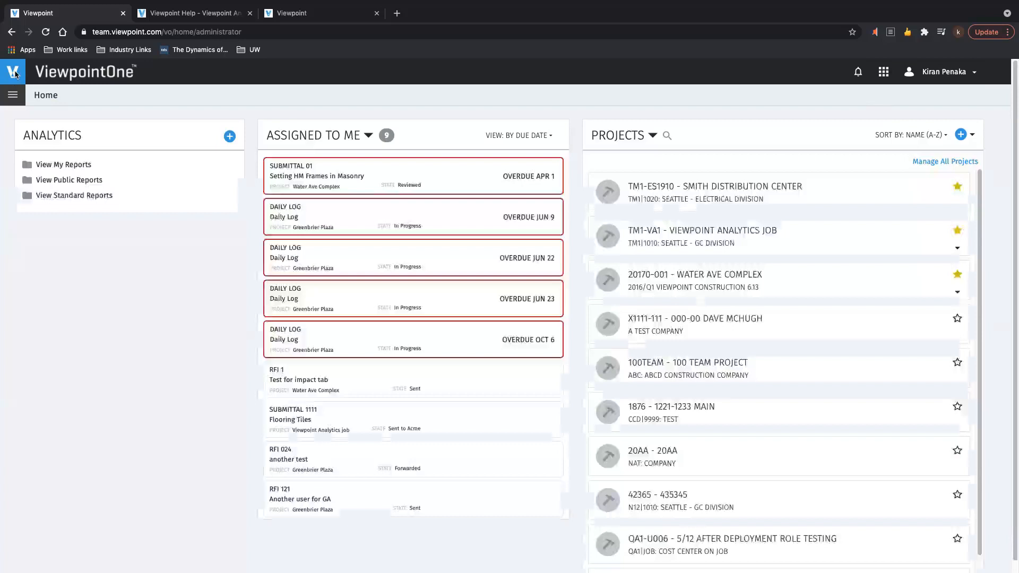
left_click(667, 135)
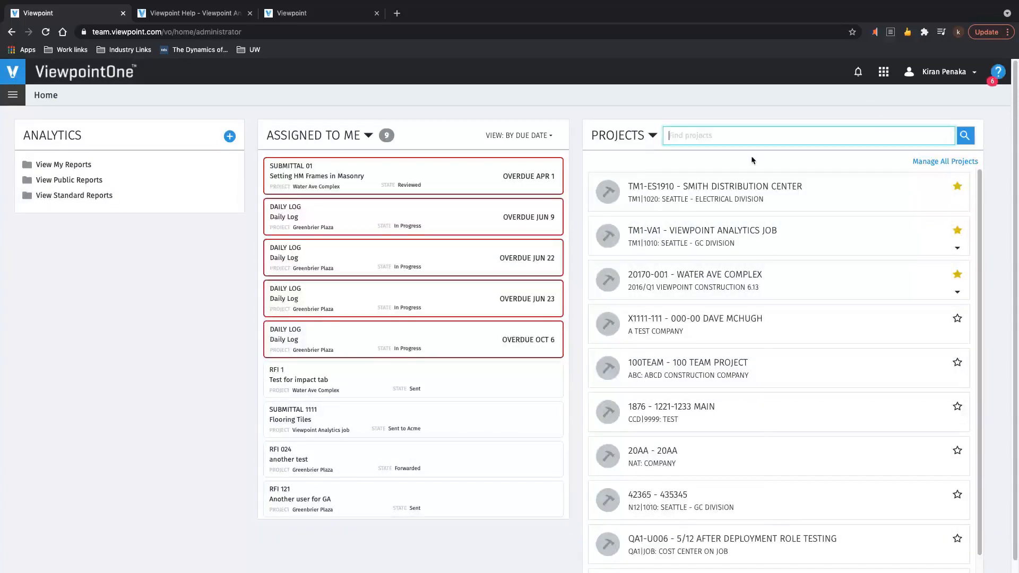
type("steel")
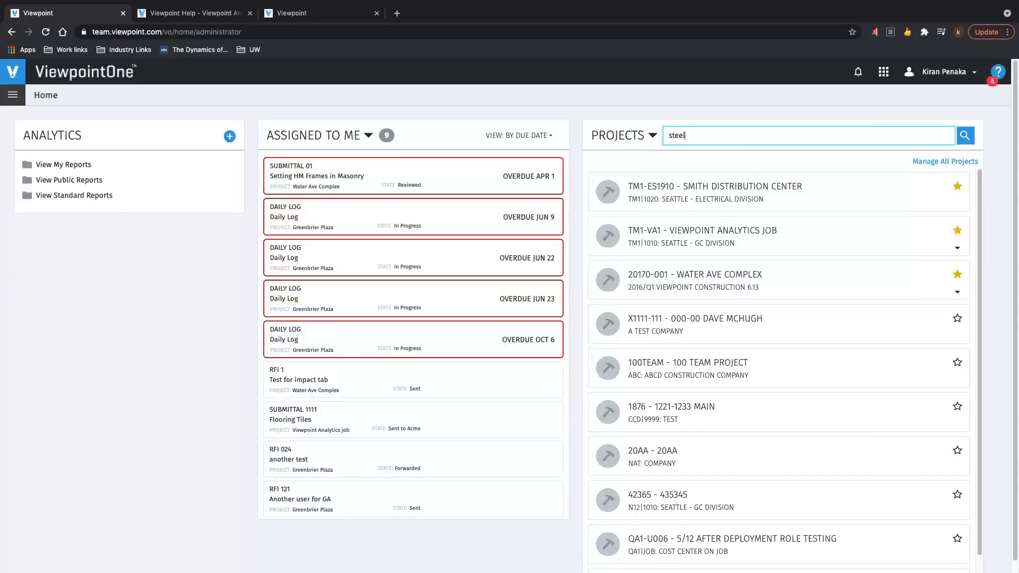
type("tank")
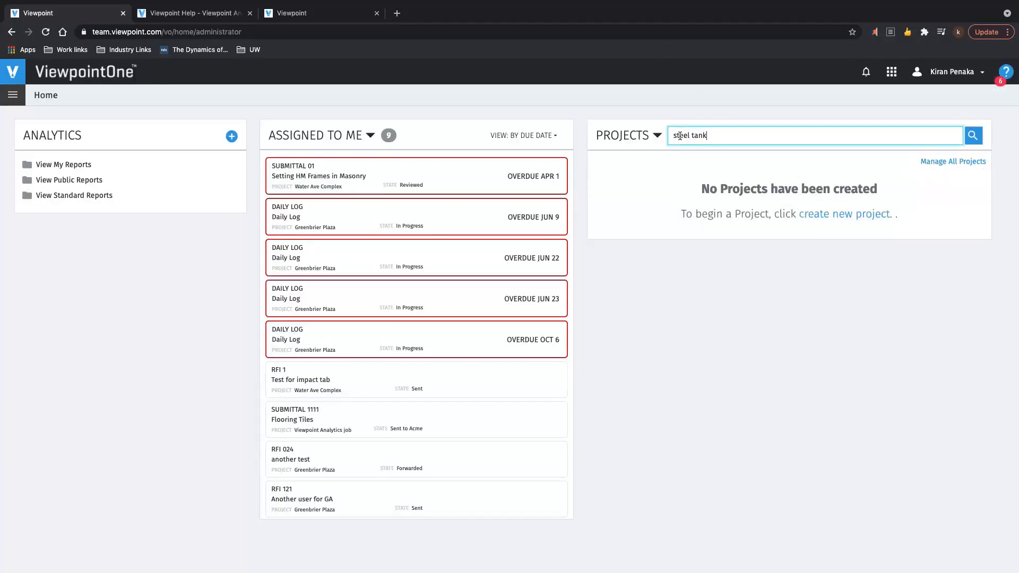
Clear the empty project search and reopen the Standard Reports list
left_click(972, 135)
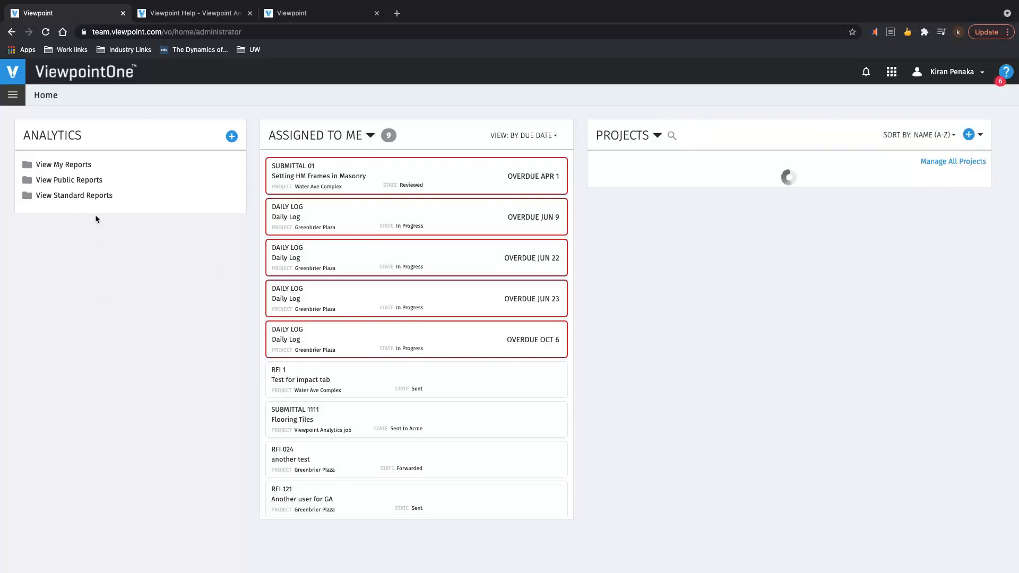
left_click(74, 196)
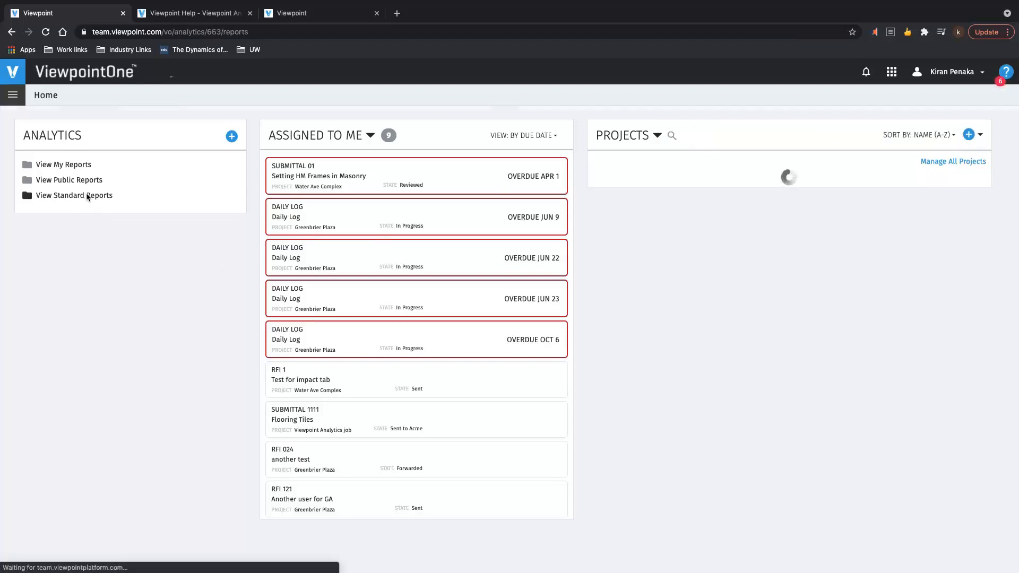
left_click(81, 196)
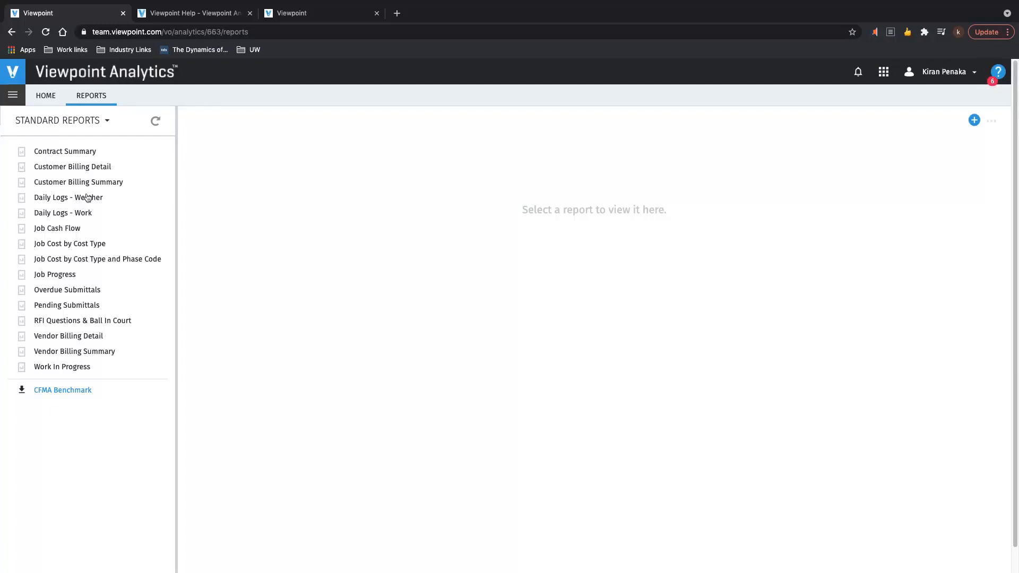
Open the Contract Summary report and add a Job Description column beside Job Code
left_click(64, 151)
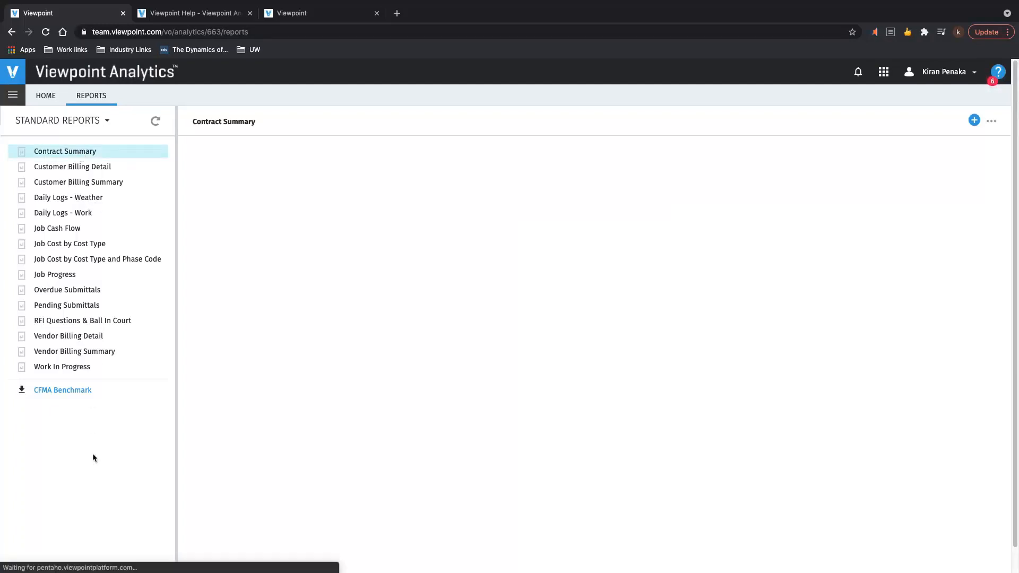
left_click(65, 150)
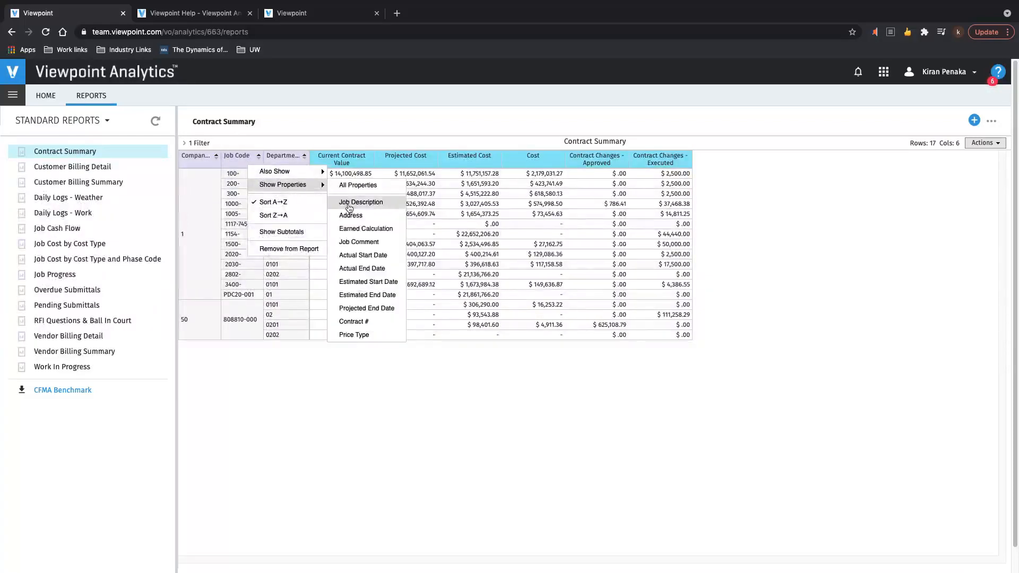
left_click(362, 202)
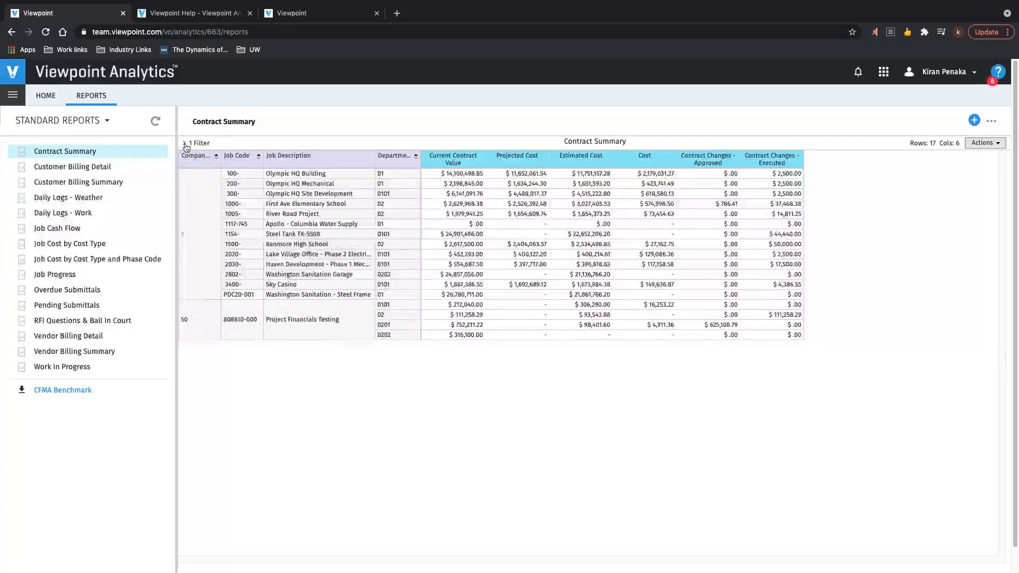
Expand the report's filter details showing Job Status includes Open
left_click(199, 142)
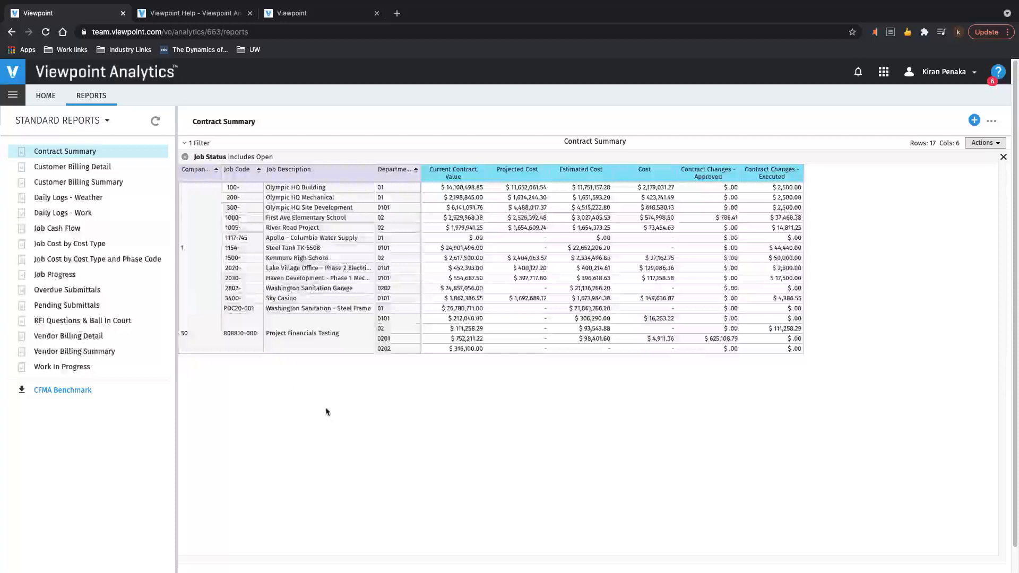
mouse_move(636, 98)
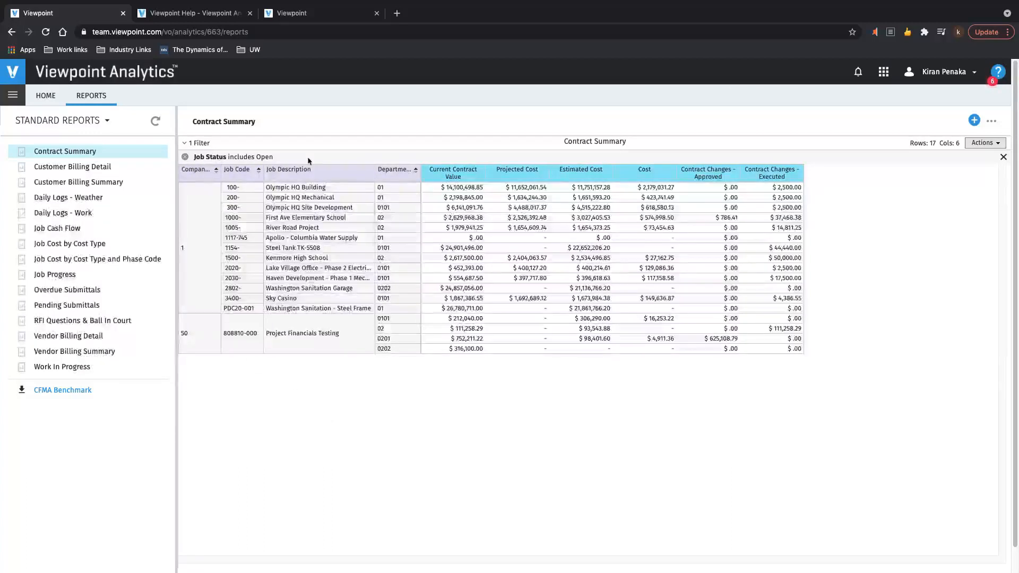
mouse_move(334, 431)
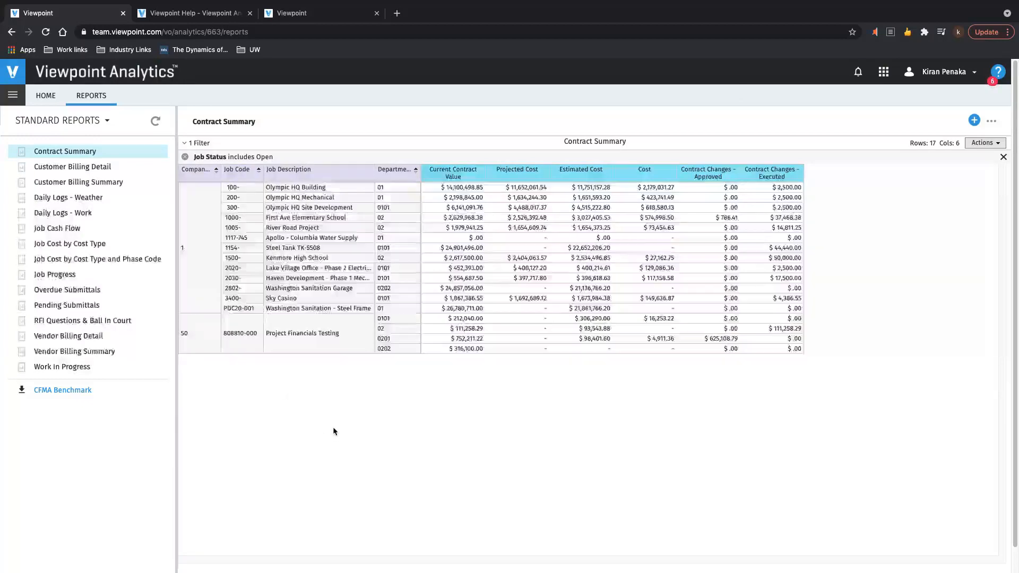
mouse_move(189, 458)
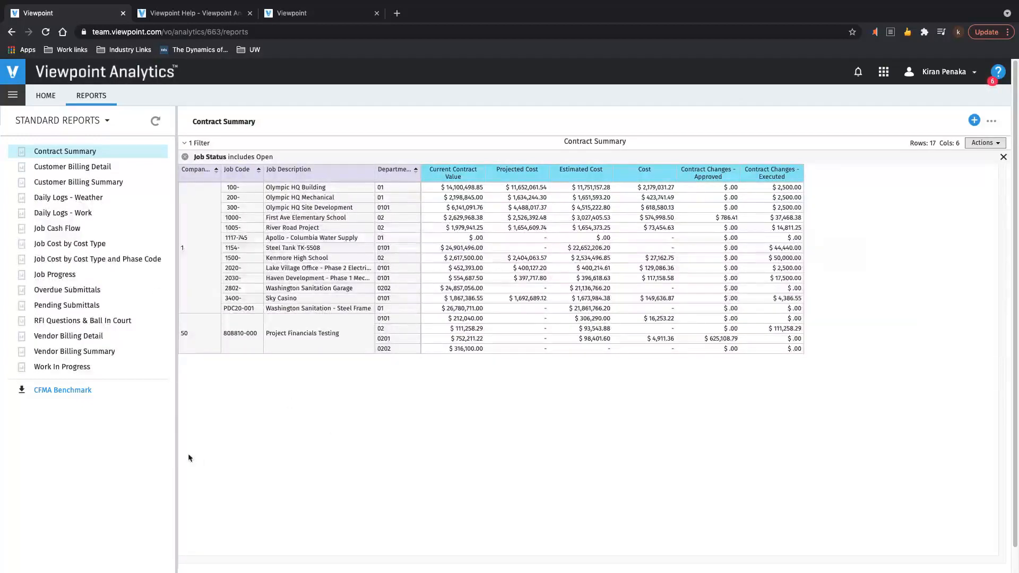
mouse_move(328, 373)
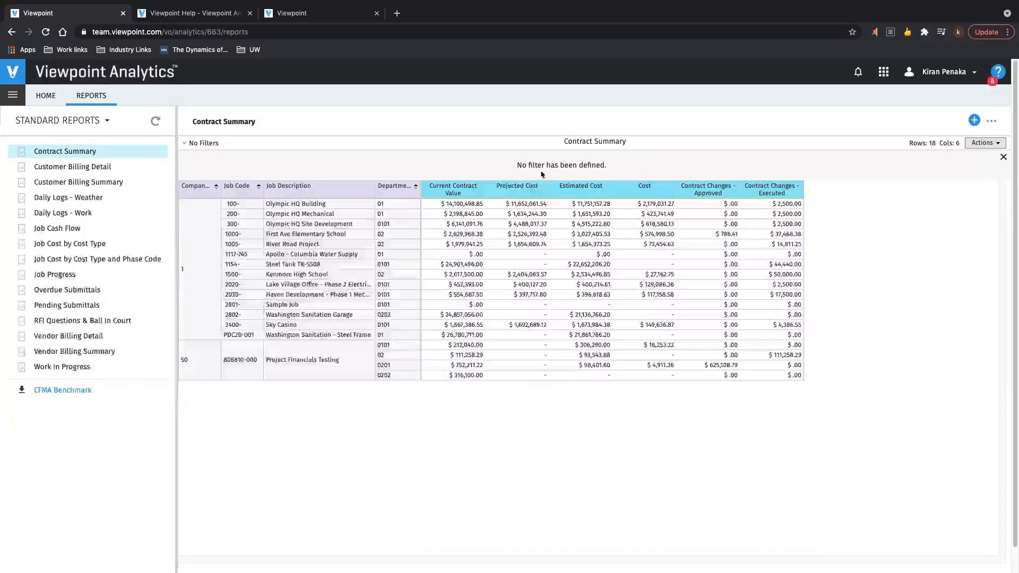
mouse_move(301, 452)
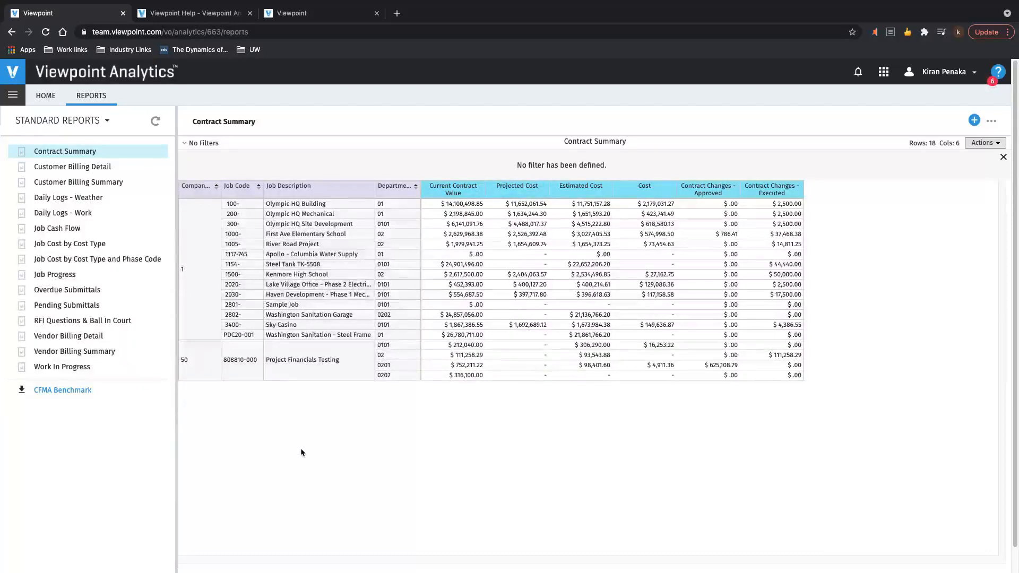
mouse_move(258, 542)
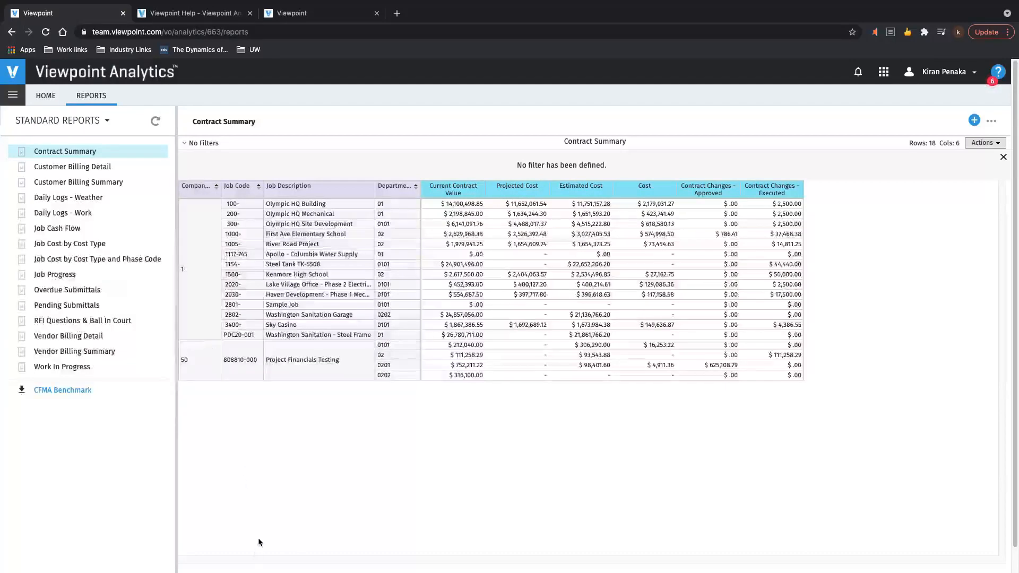
mouse_move(904, 382)
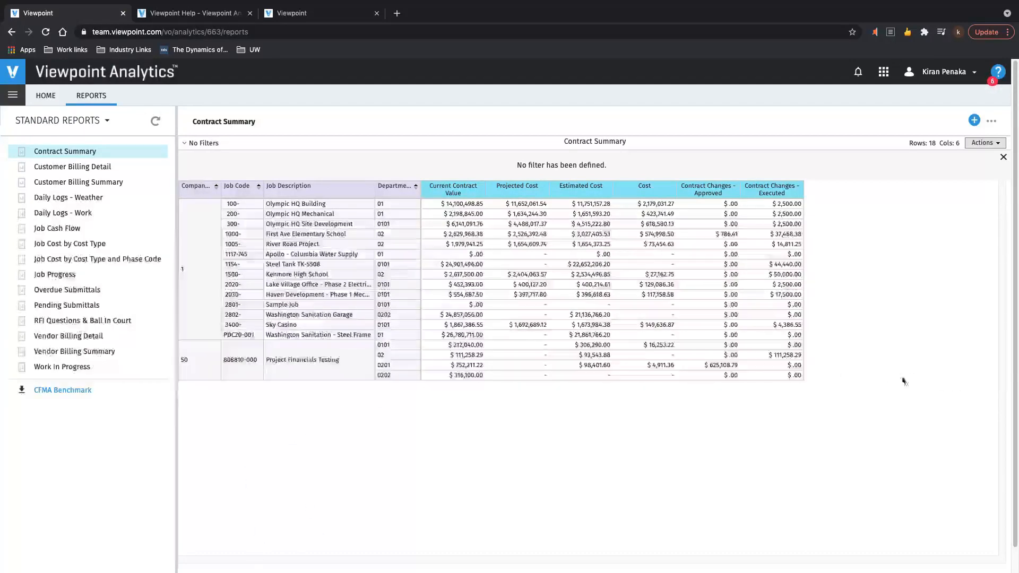
mouse_move(913, 389)
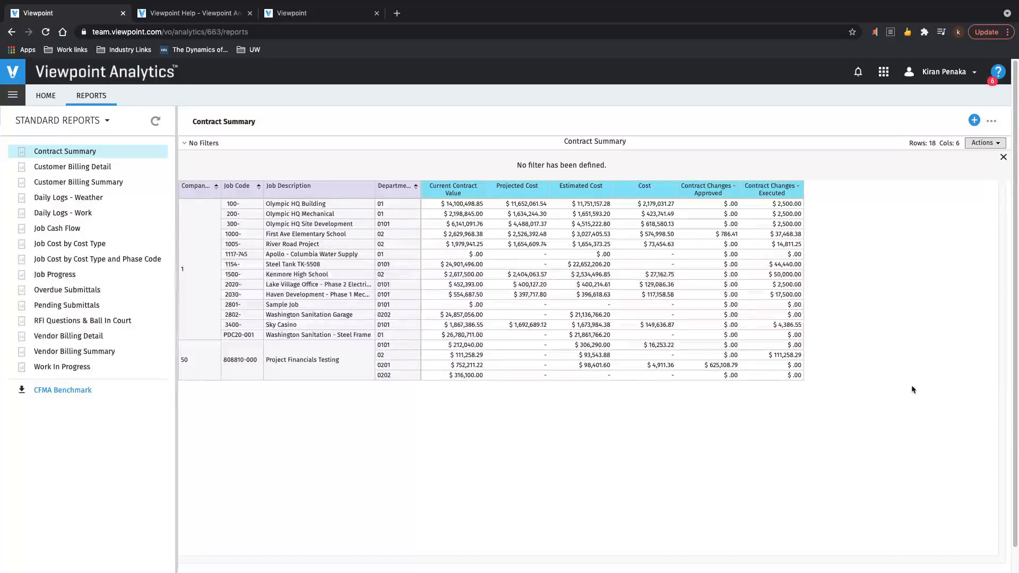
mouse_move(201, 541)
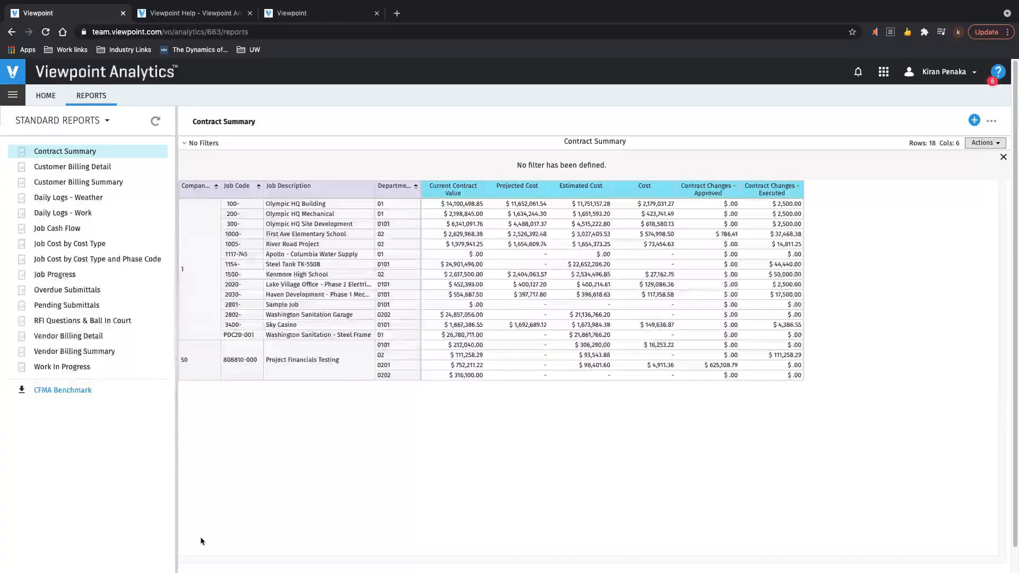
mouse_move(210, 463)
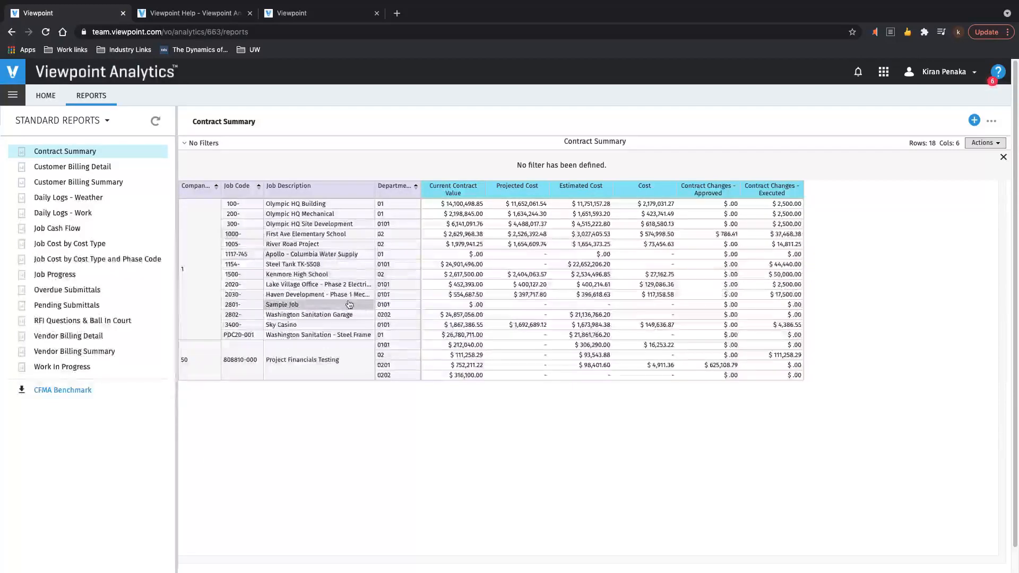
mouse_move(350, 304)
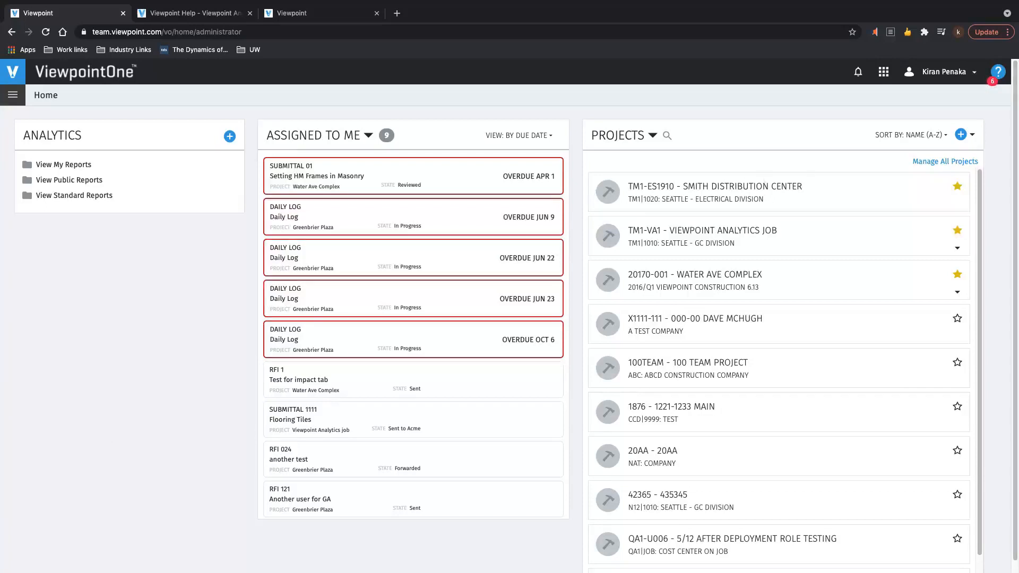
Open the Admin Center from the account menu and go to User Management
left_click(942, 71)
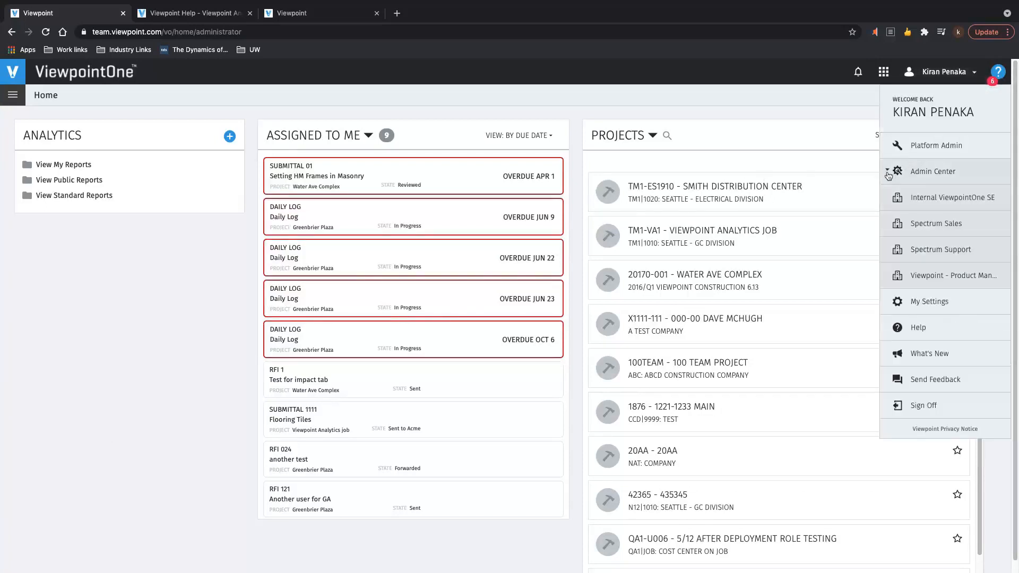
left_click(933, 171)
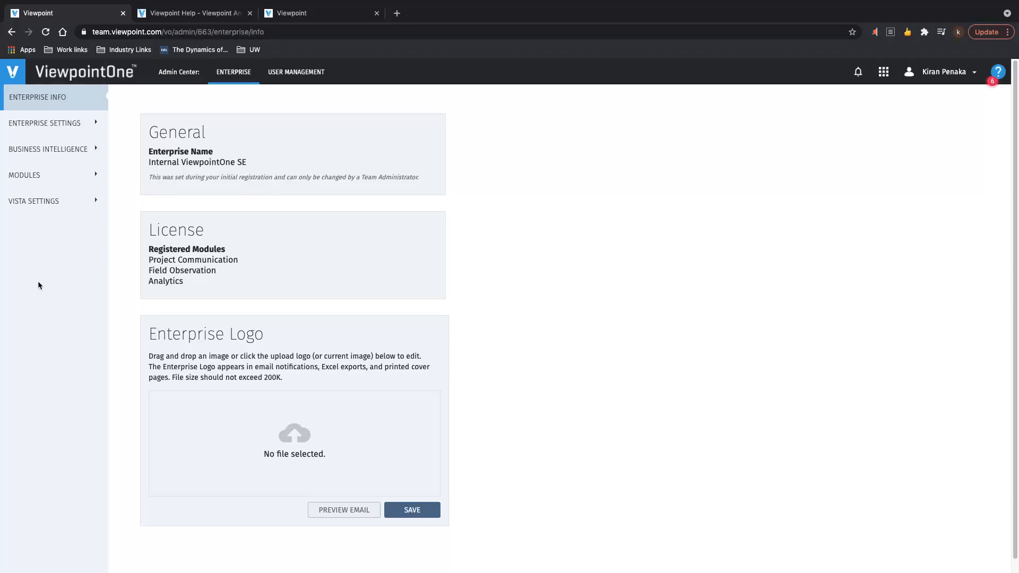
left_click(296, 73)
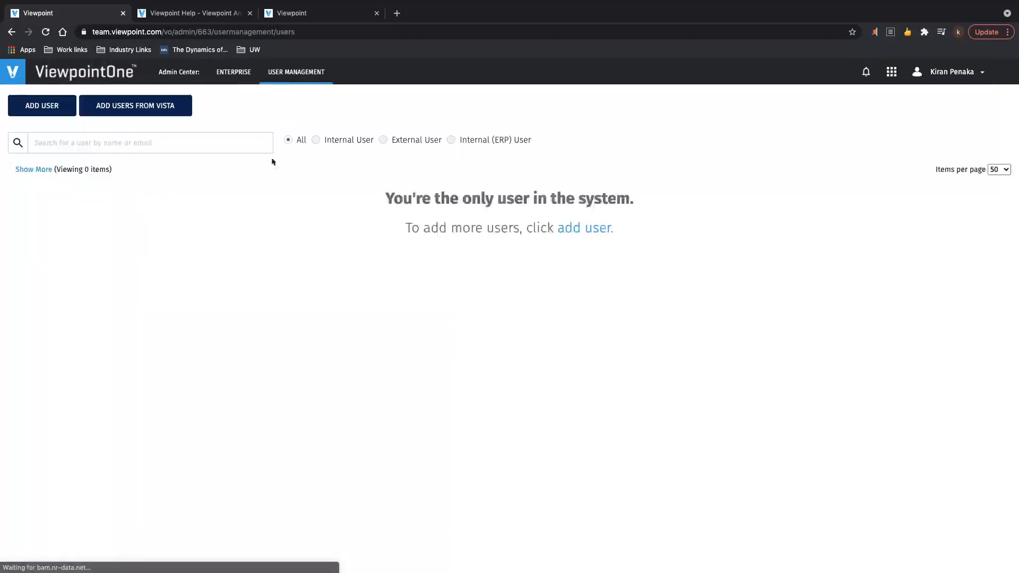
Search users for 'kira', start a new user with analytics roles, then cancel
type("kiran")
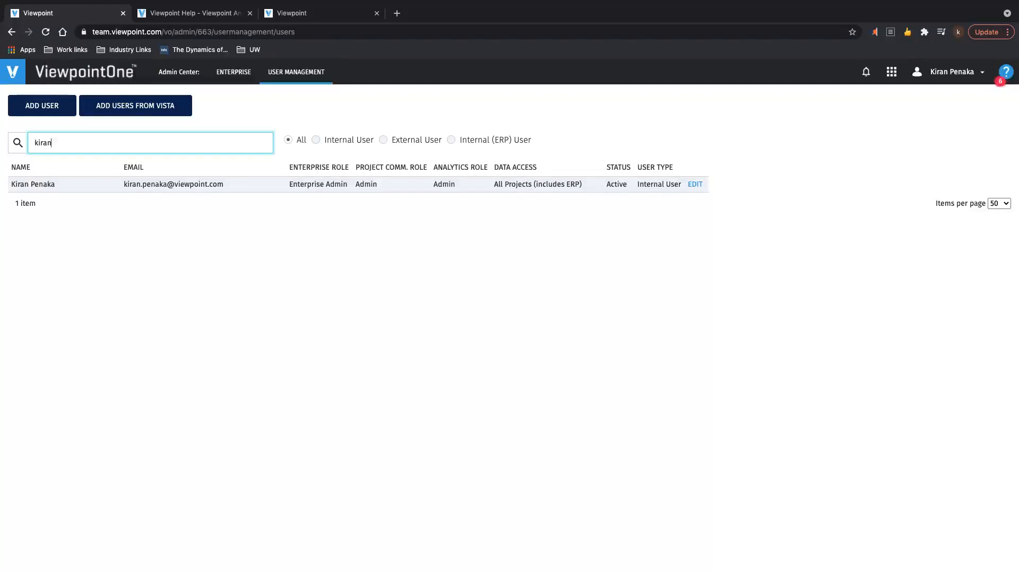
mouse_move(827, 73)
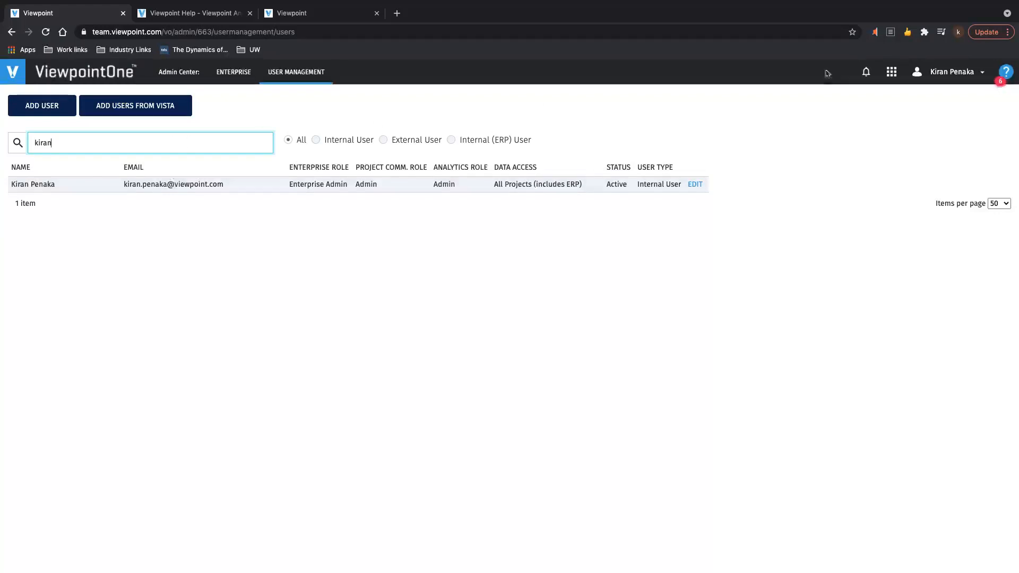
mouse_move(722, 106)
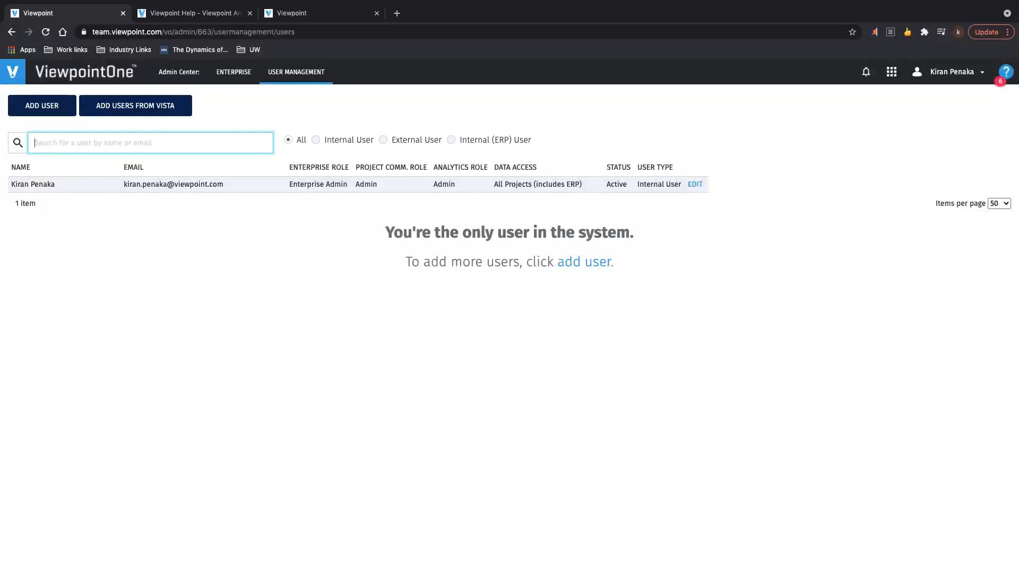
left_click(42, 105)
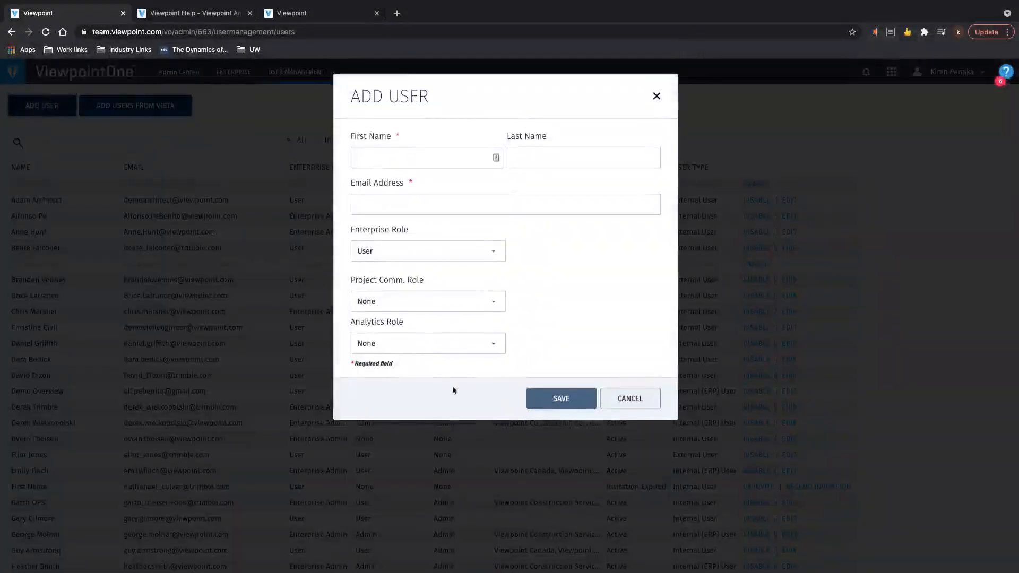
left_click(426, 343)
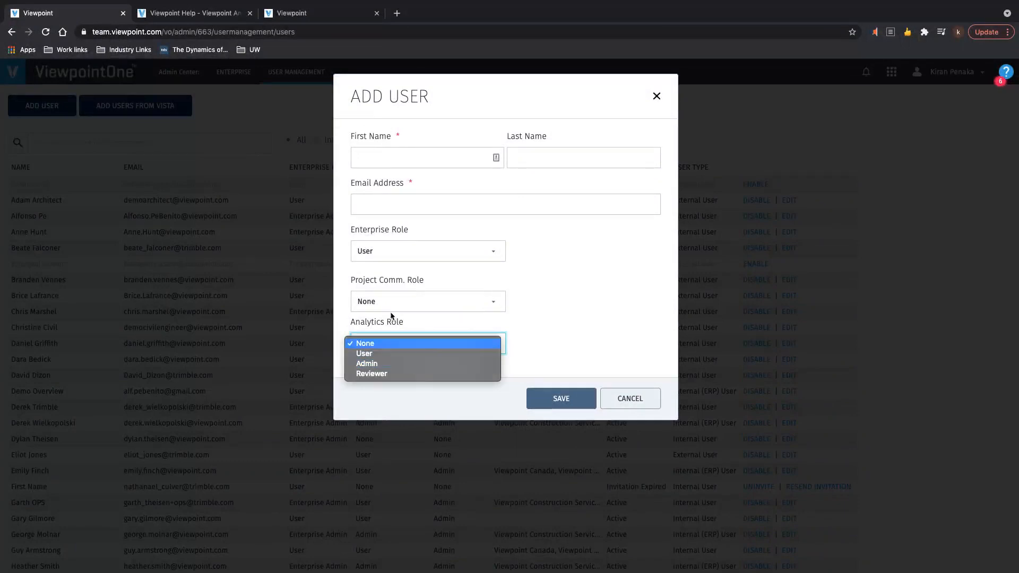
left_click(365, 343)
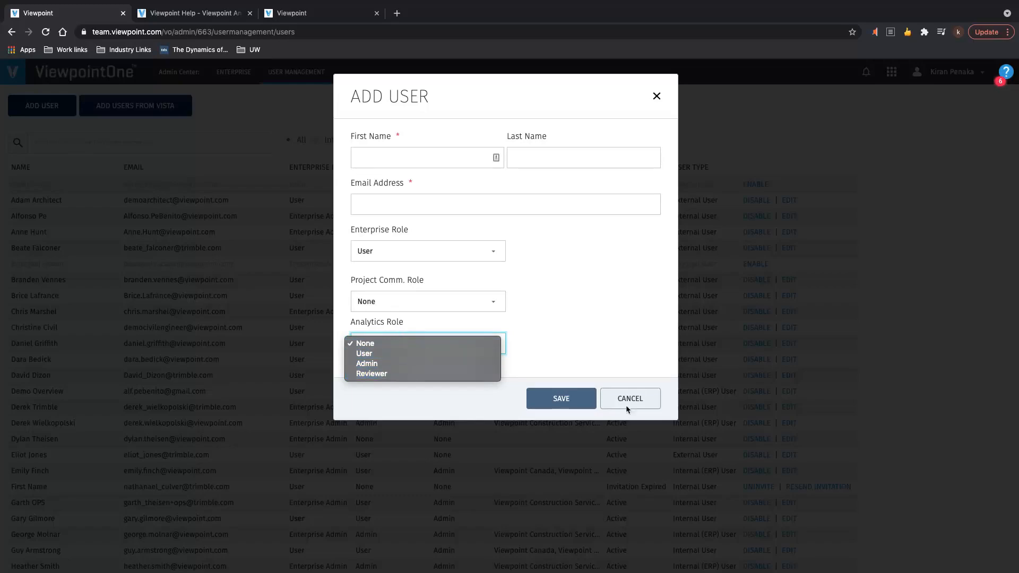
left_click(629, 399)
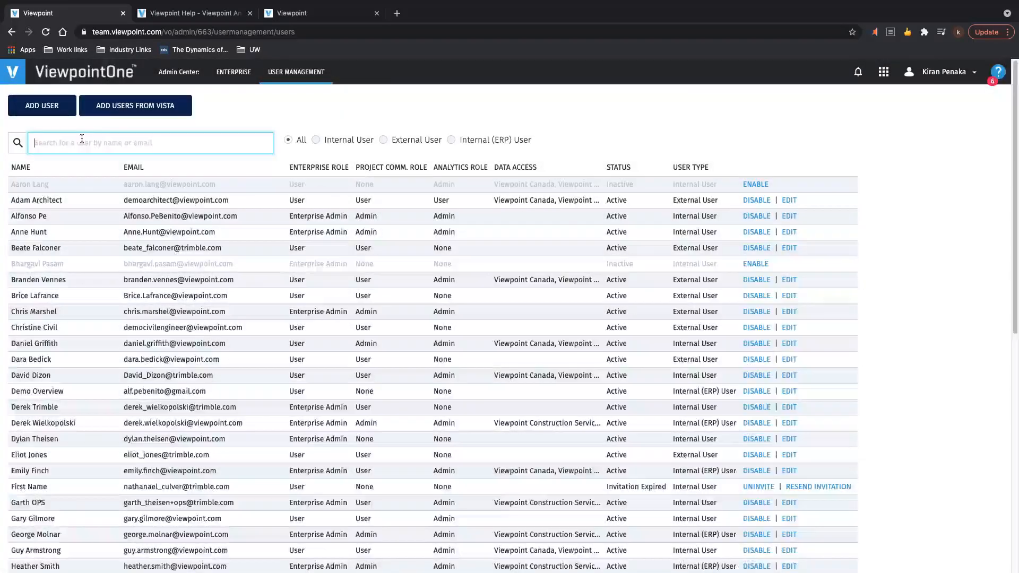
Find Kiran and save their data access as All Projects (includes ERP)
type("kiran")
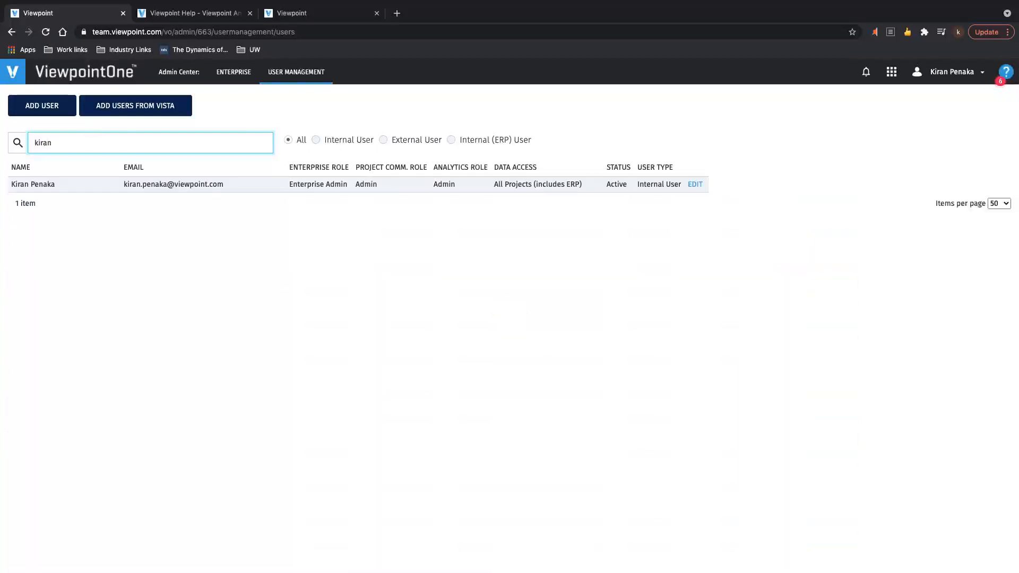
mouse_move(696, 184)
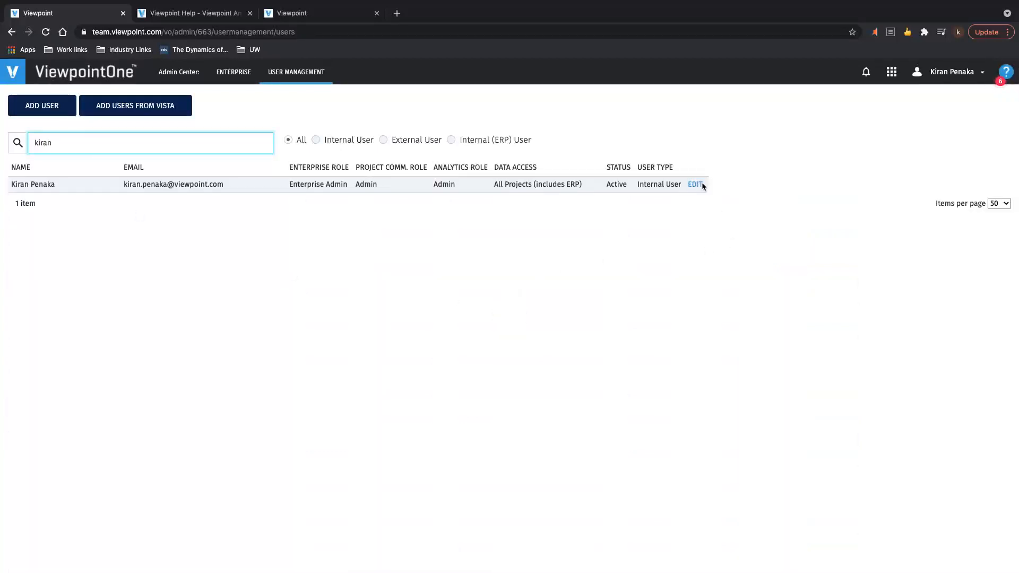
left_click(695, 184)
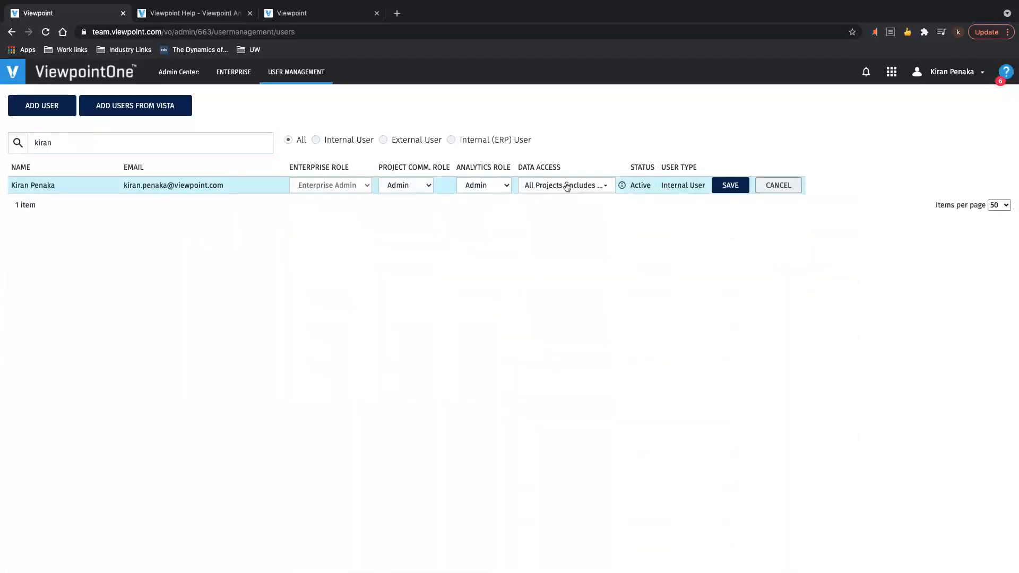
left_click(565, 185)
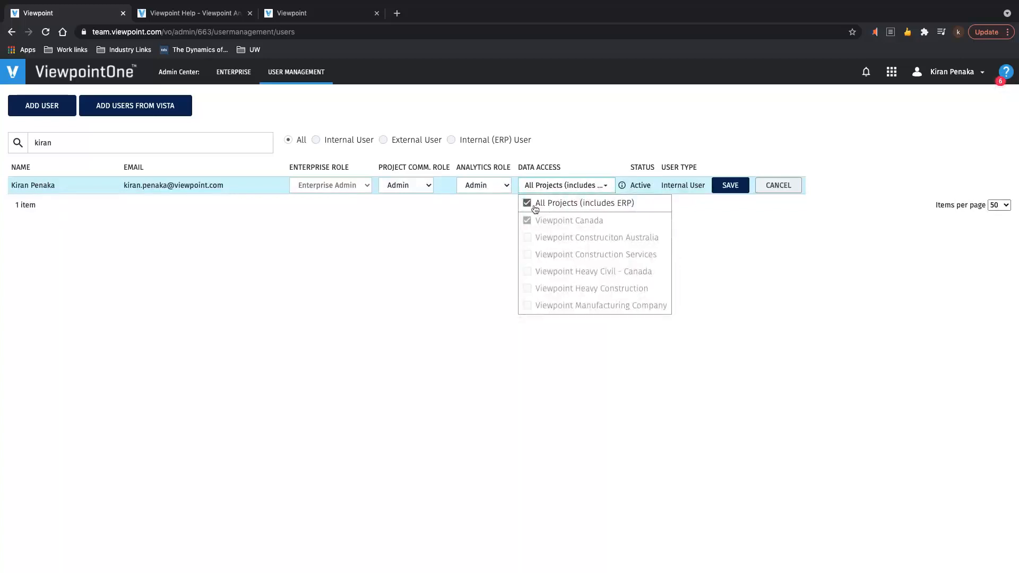
mouse_move(596, 210)
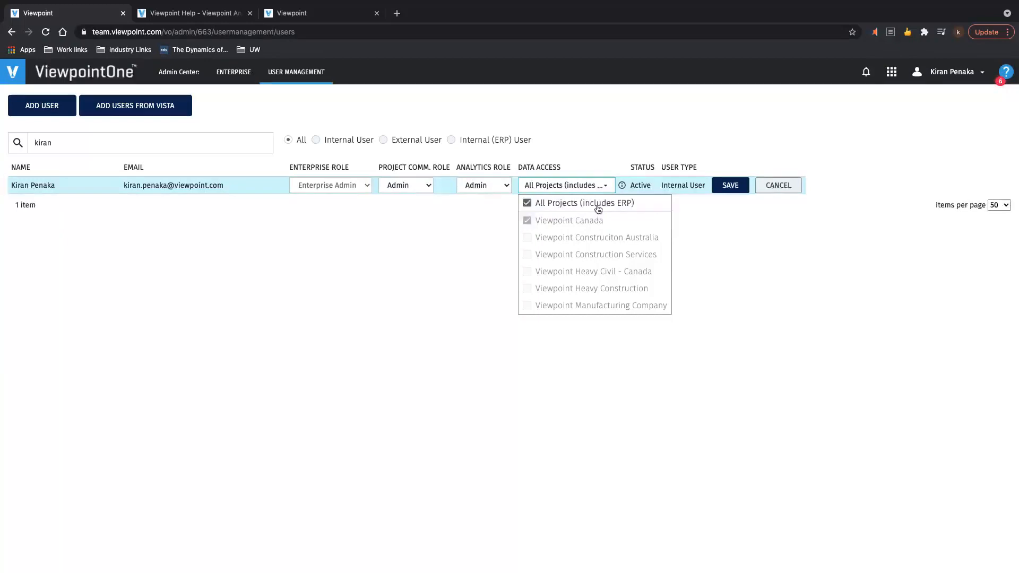
mouse_move(582, 307)
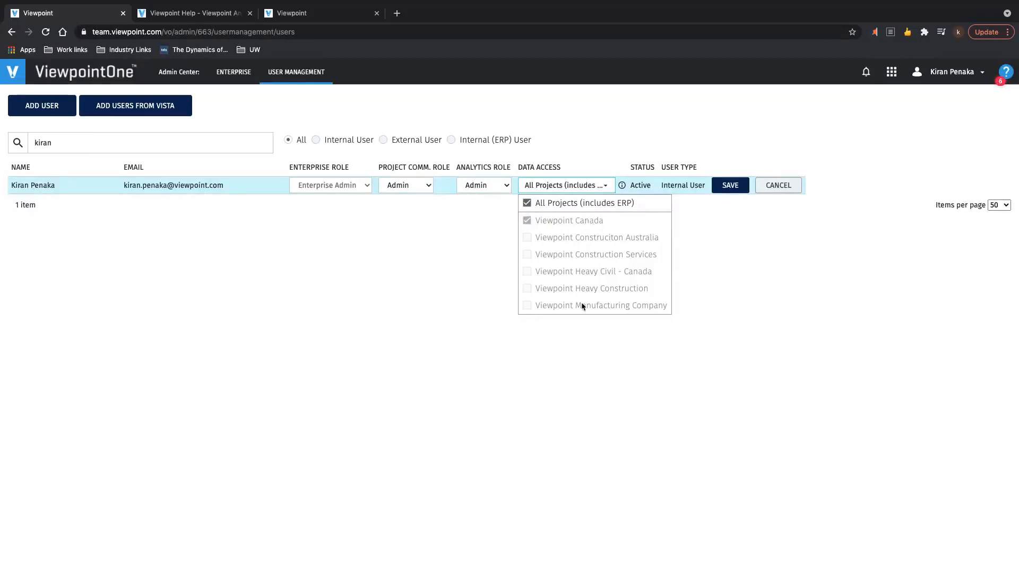
mouse_move(553, 208)
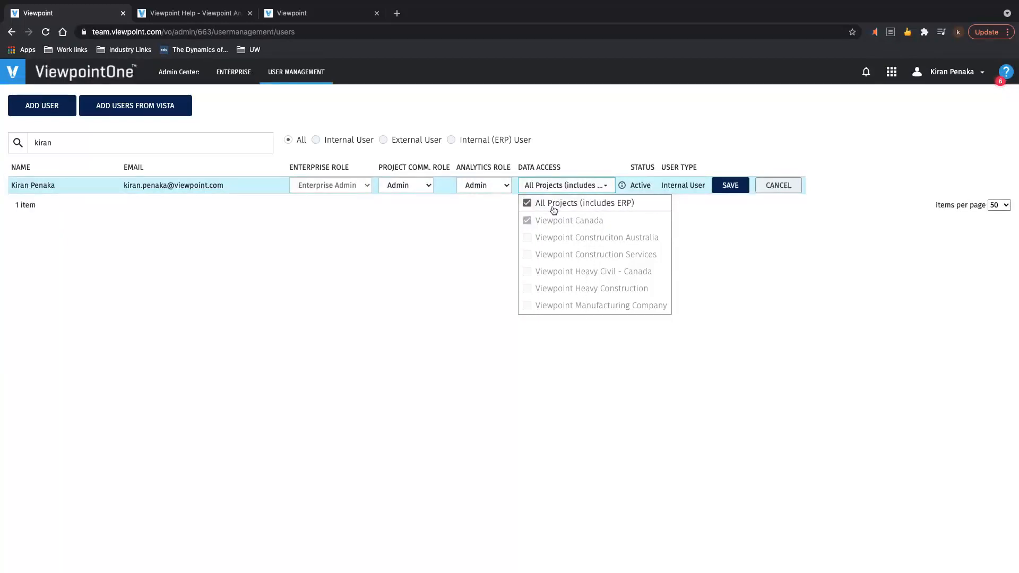
mouse_move(565, 252)
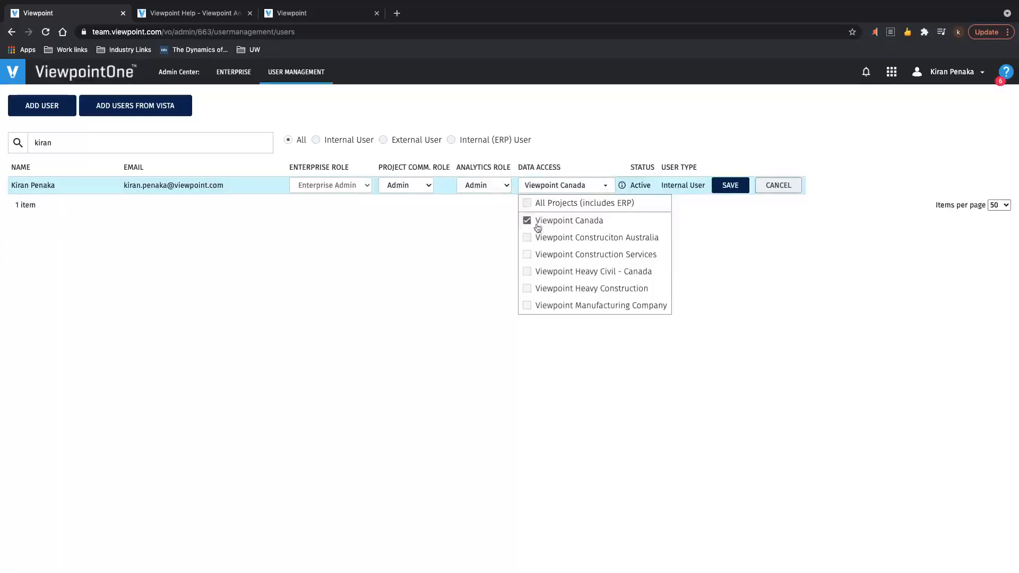
mouse_move(557, 224)
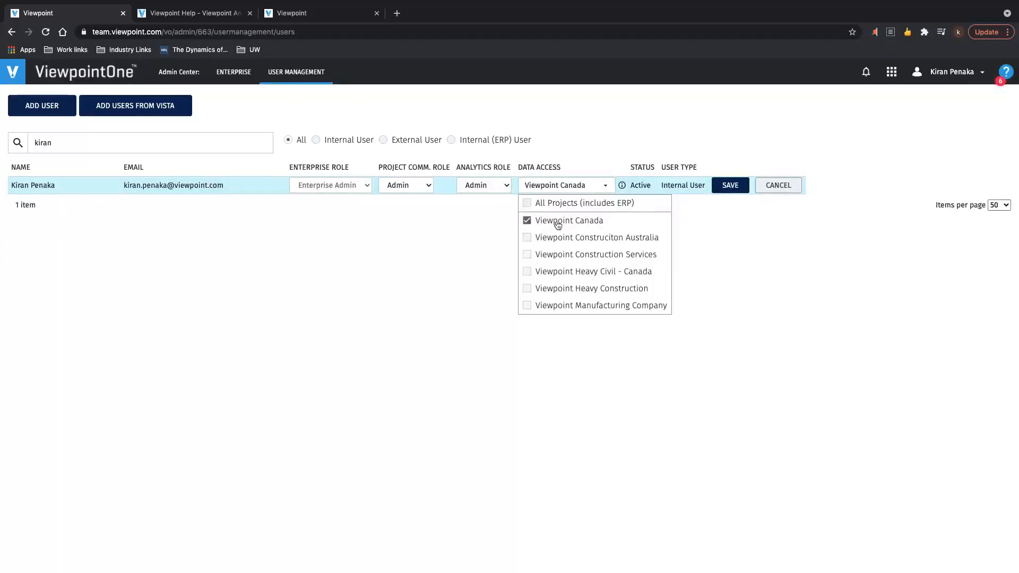
mouse_move(563, 307)
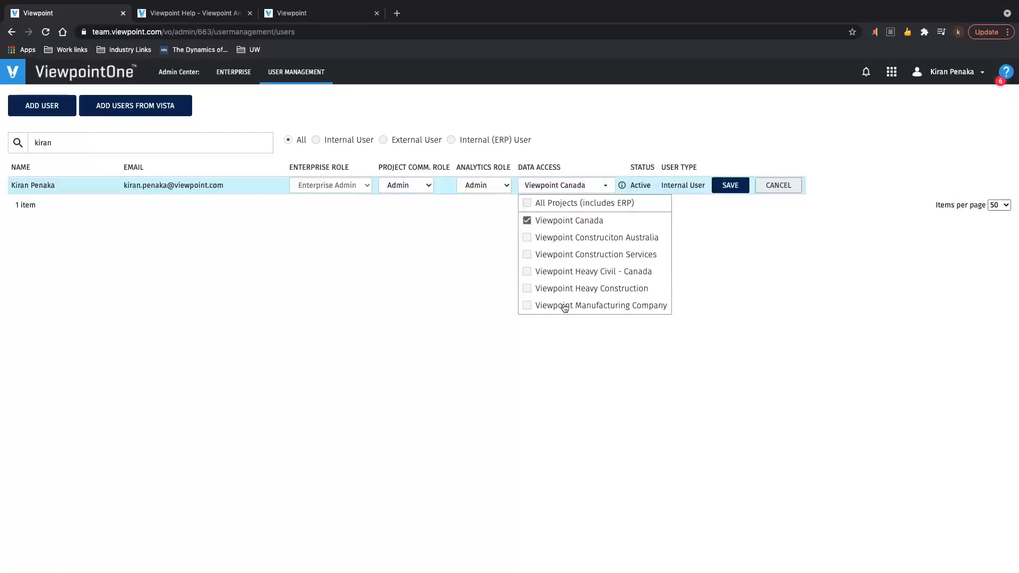
mouse_move(561, 284)
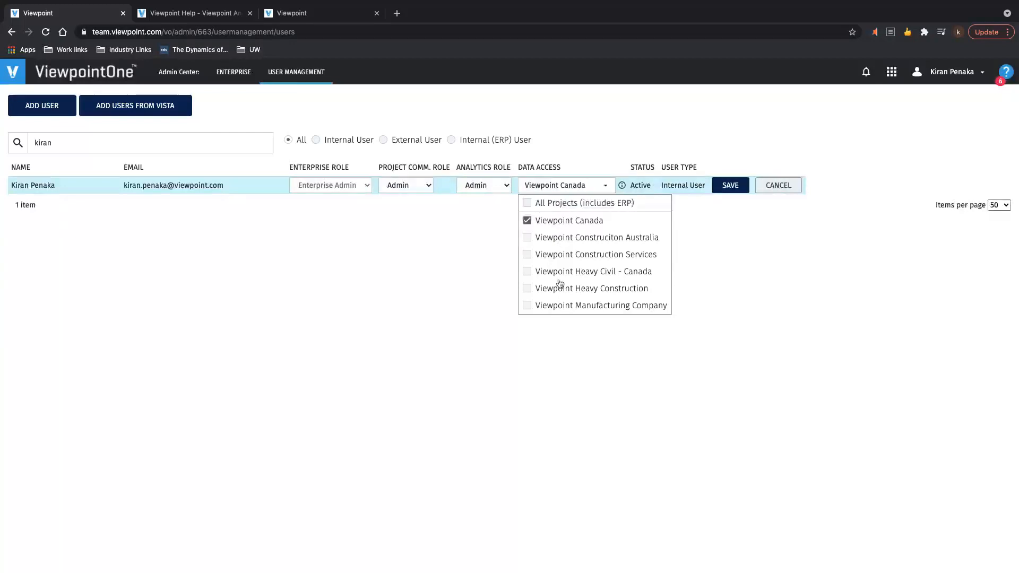
left_click(527, 203)
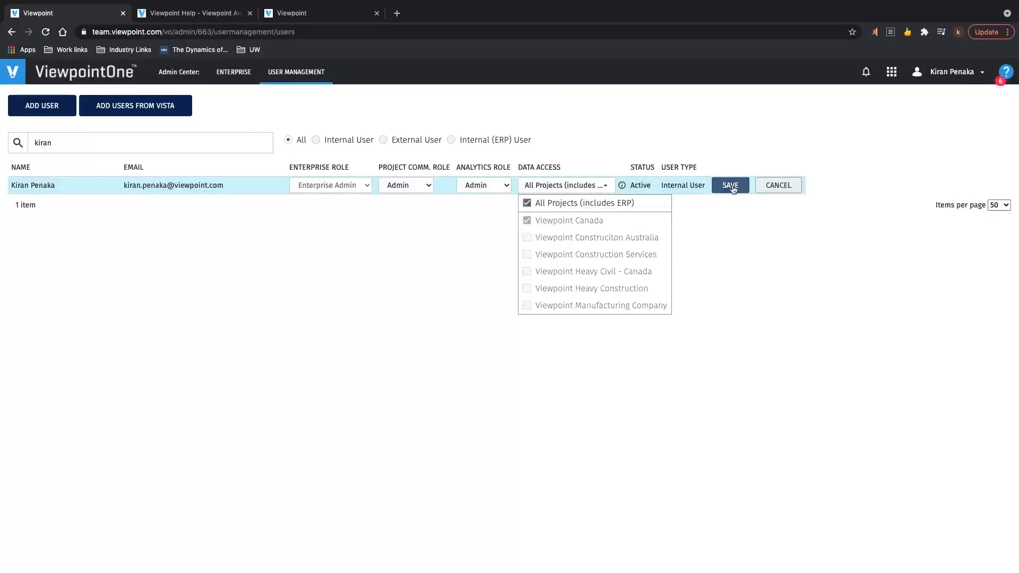
left_click(729, 185)
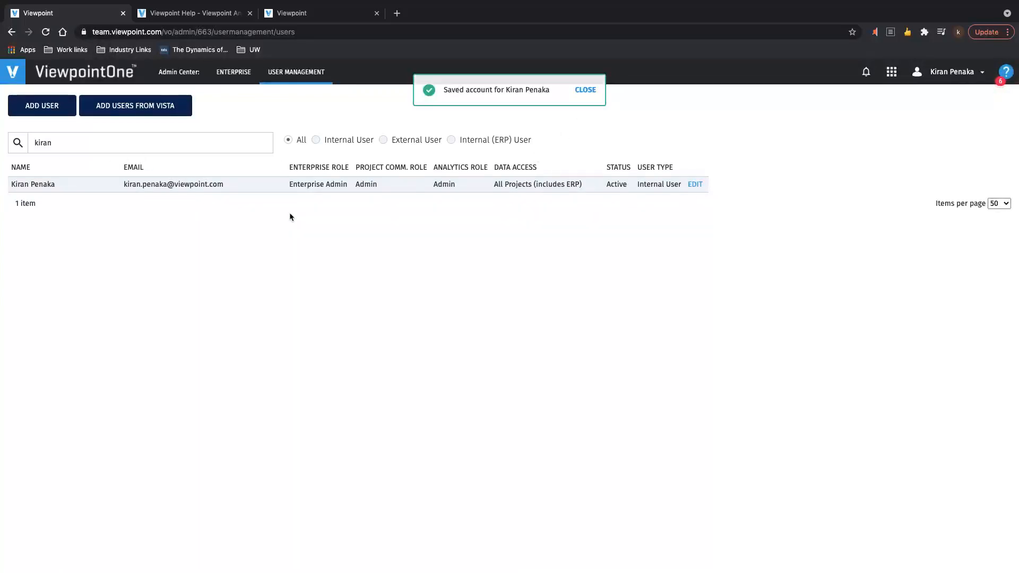
left_click(584, 90)
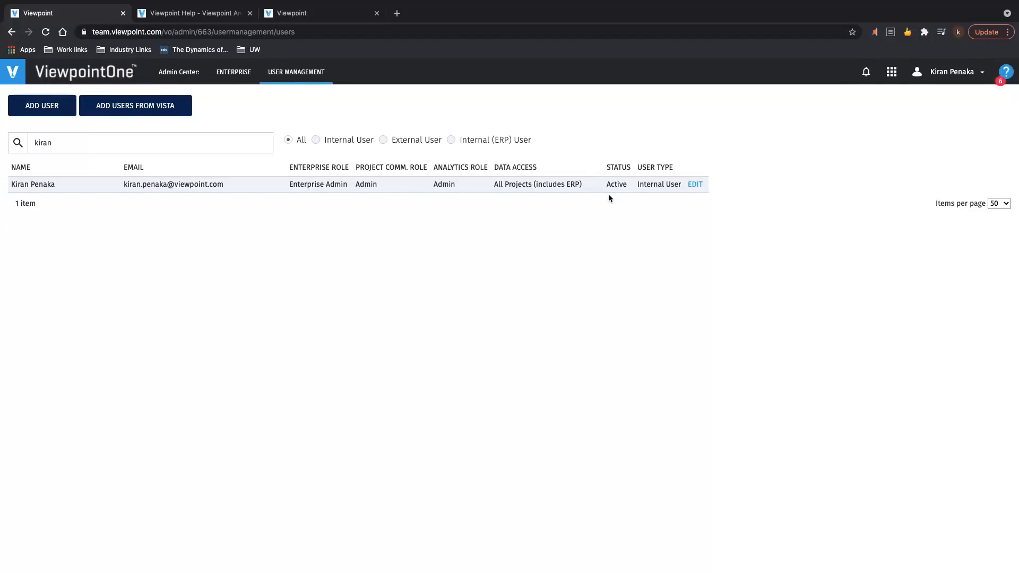
Open Enterprise Business Units, then open and cancel the Create Business Unit form
left_click(233, 72)
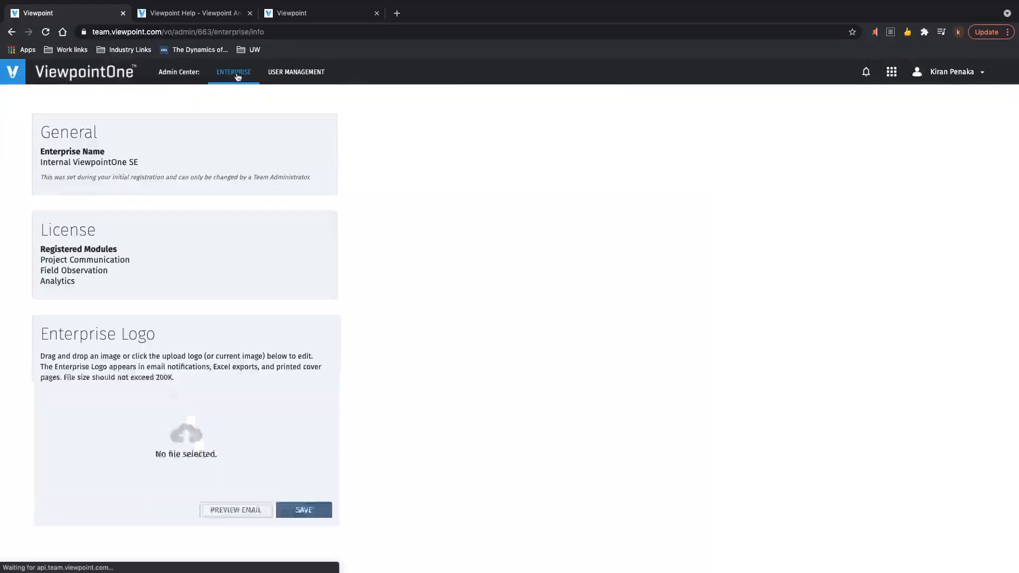
left_click(232, 72)
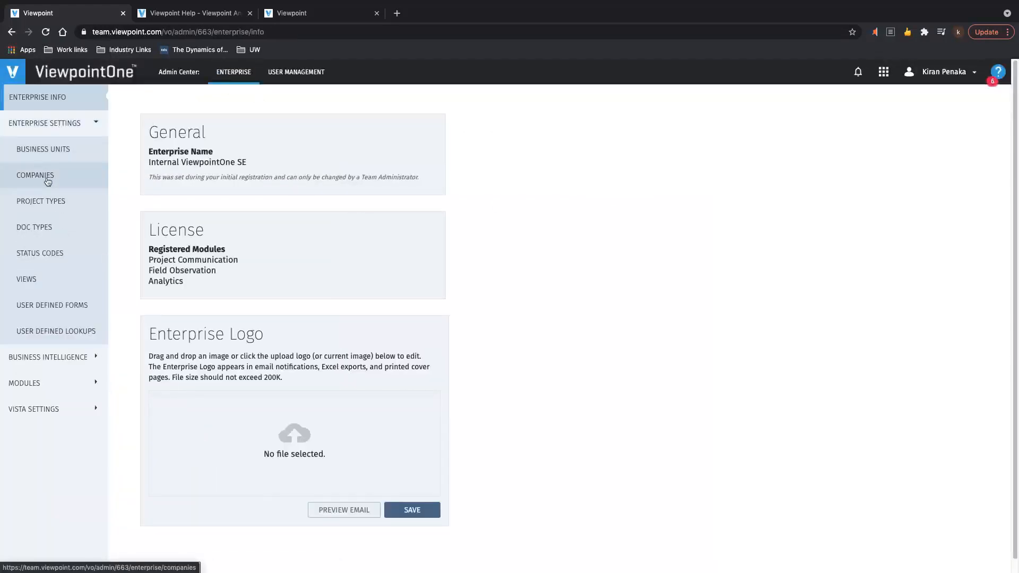
left_click(43, 149)
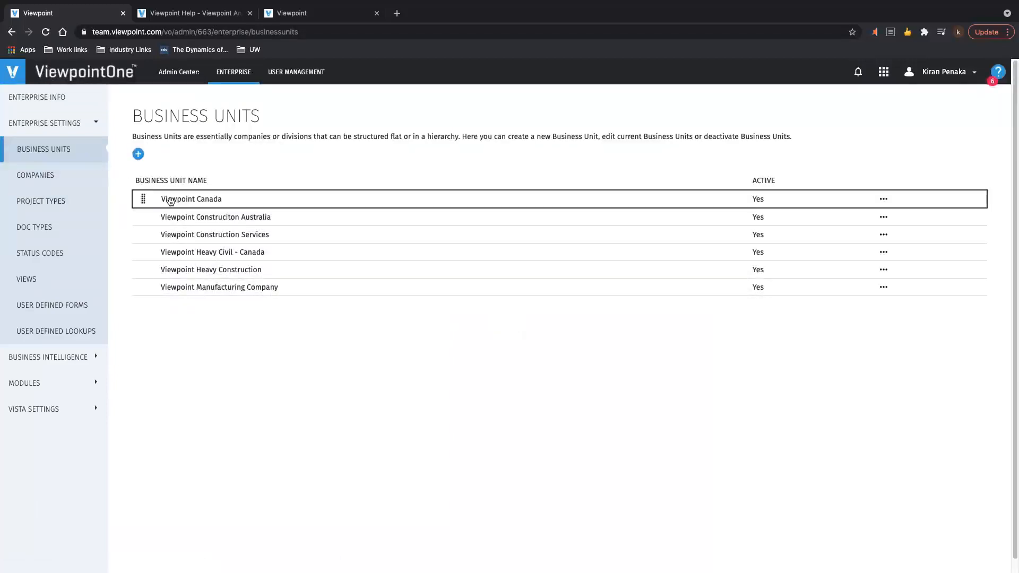
left_click(138, 154)
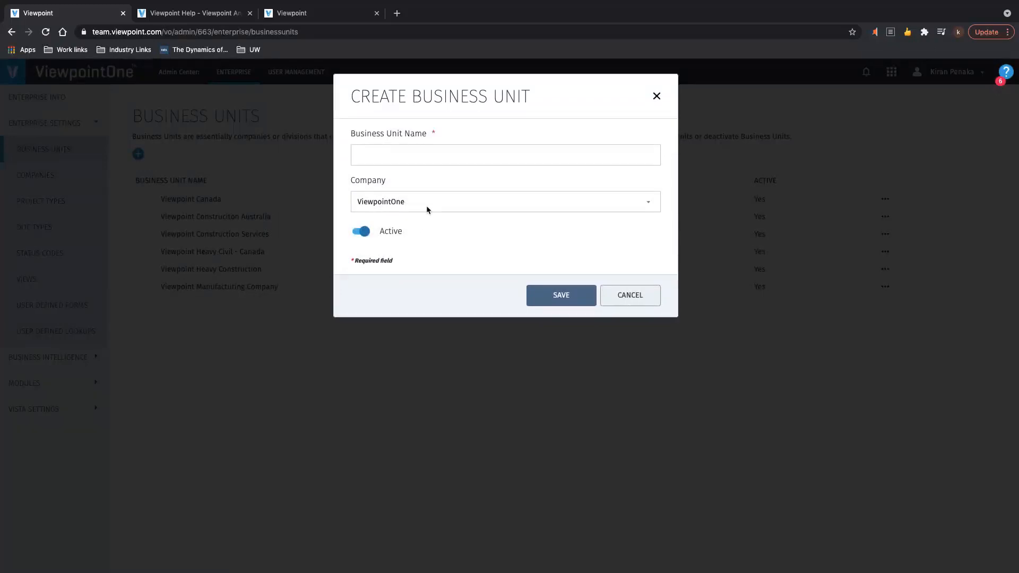
mouse_move(421, 195)
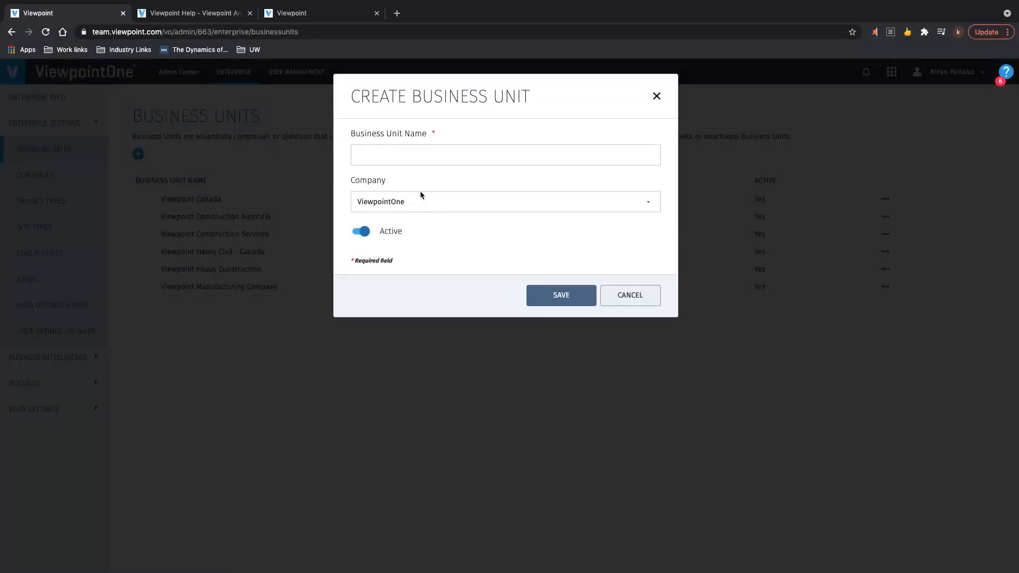
left_click(628, 295)
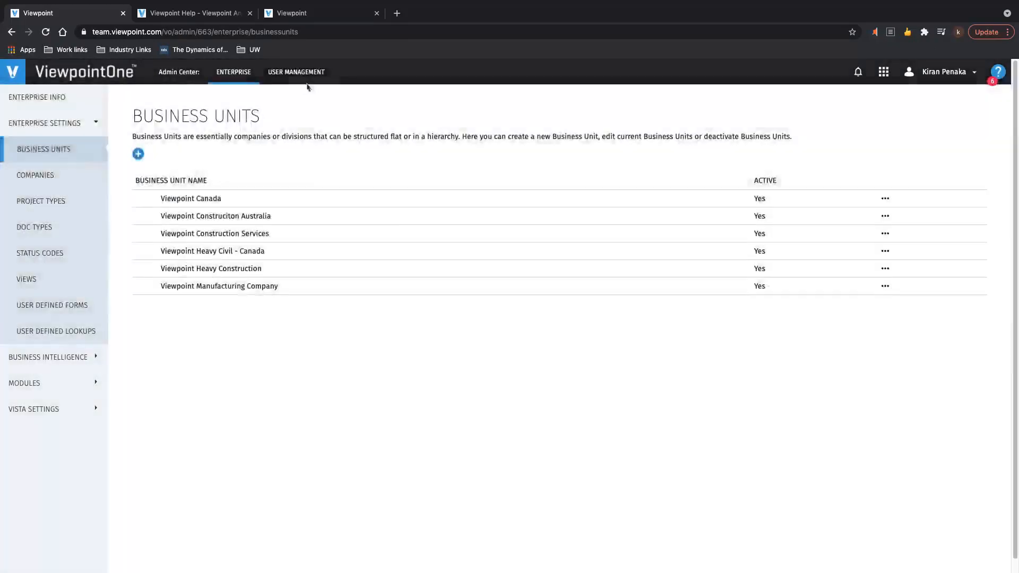
Edit user kiran's data access to add the Australia business unit, then return home
left_click(296, 72)
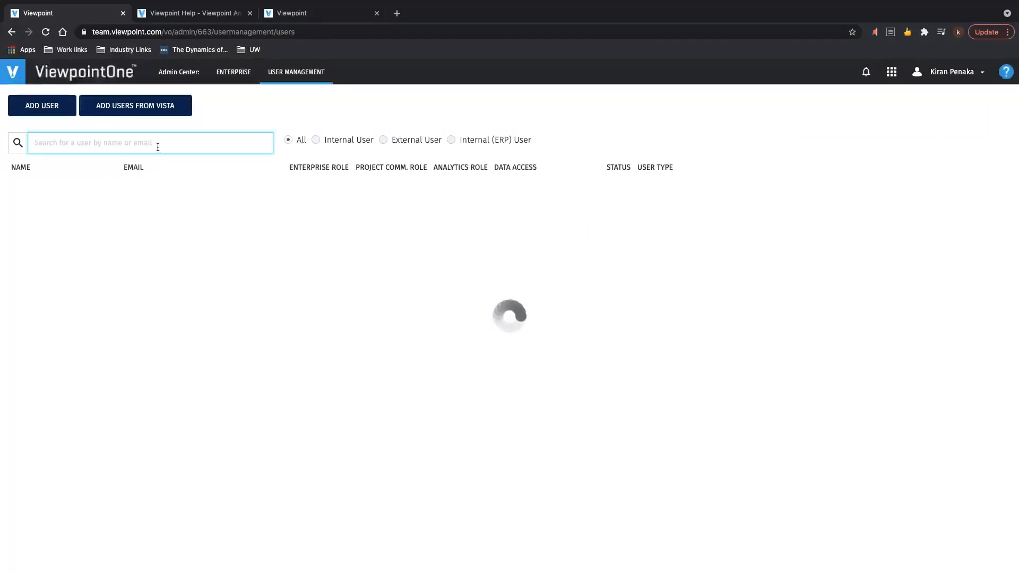
type("kiran")
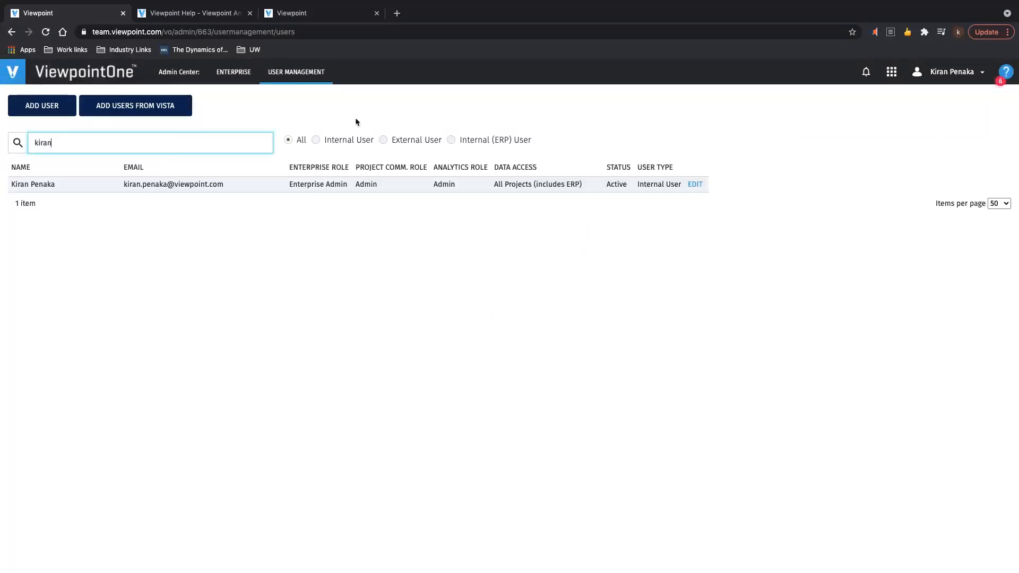
left_click(695, 185)
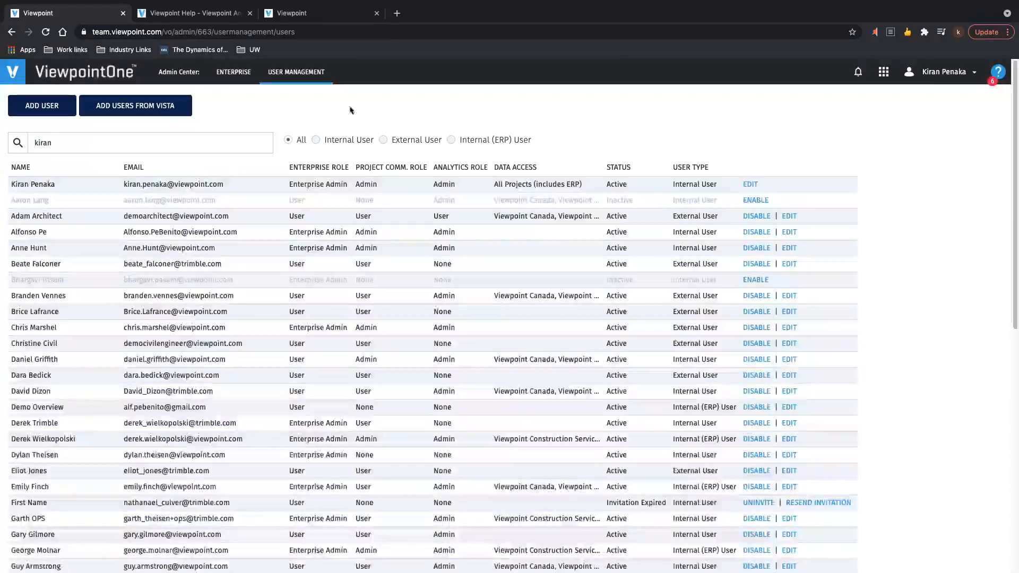
left_click(749, 184)
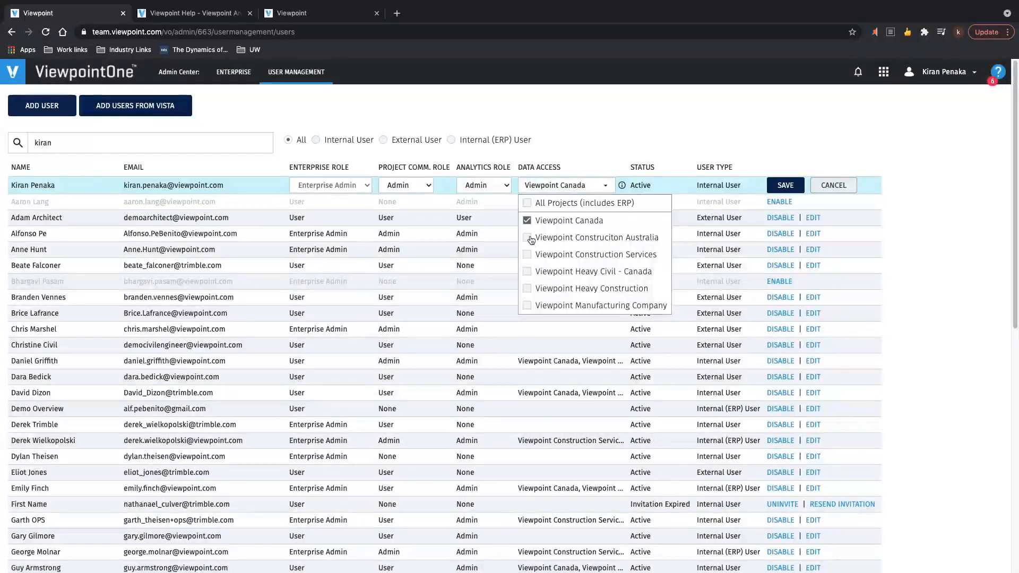
left_click(527, 237)
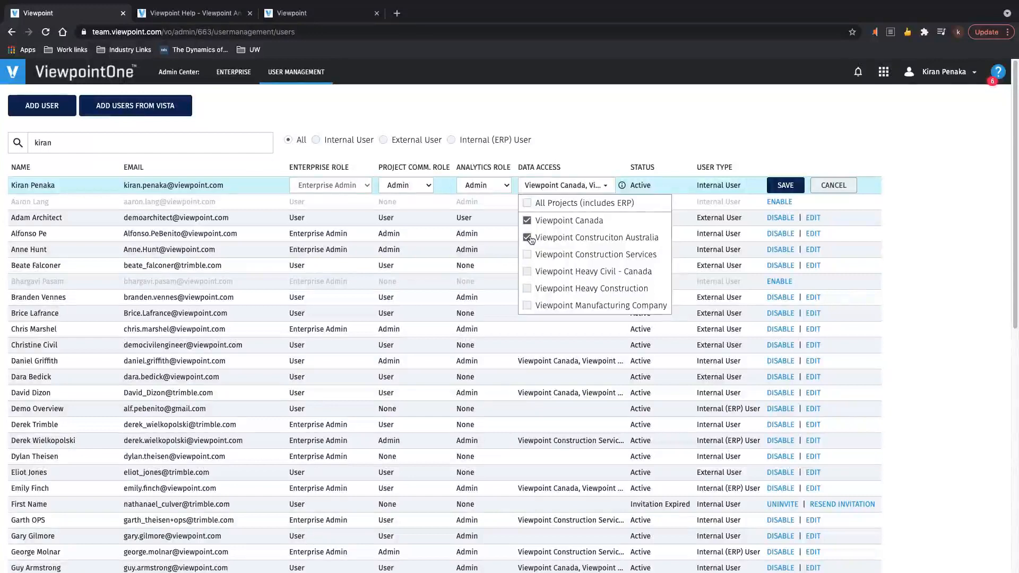
left_click(527, 238)
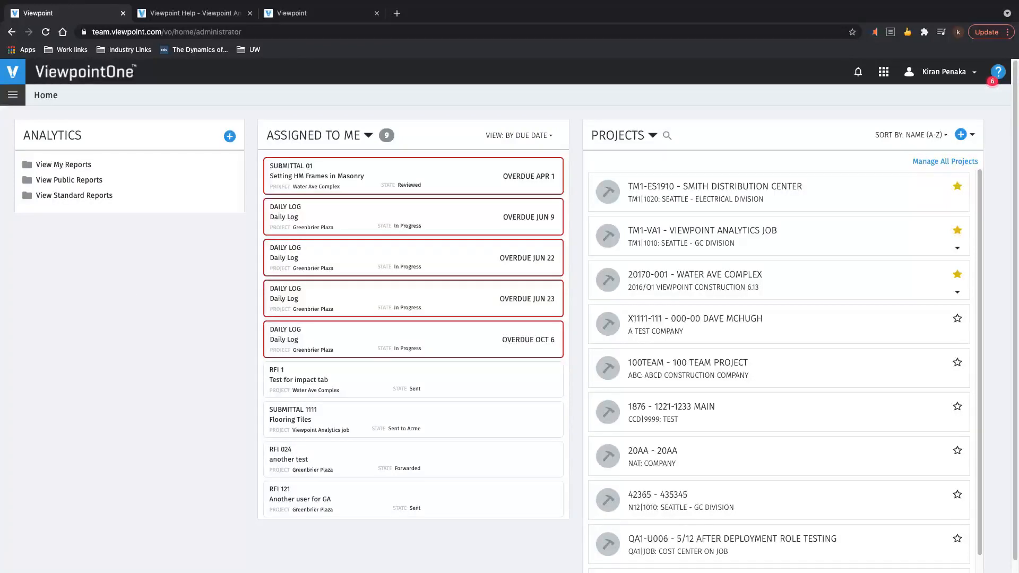
mouse_move(591, 331)
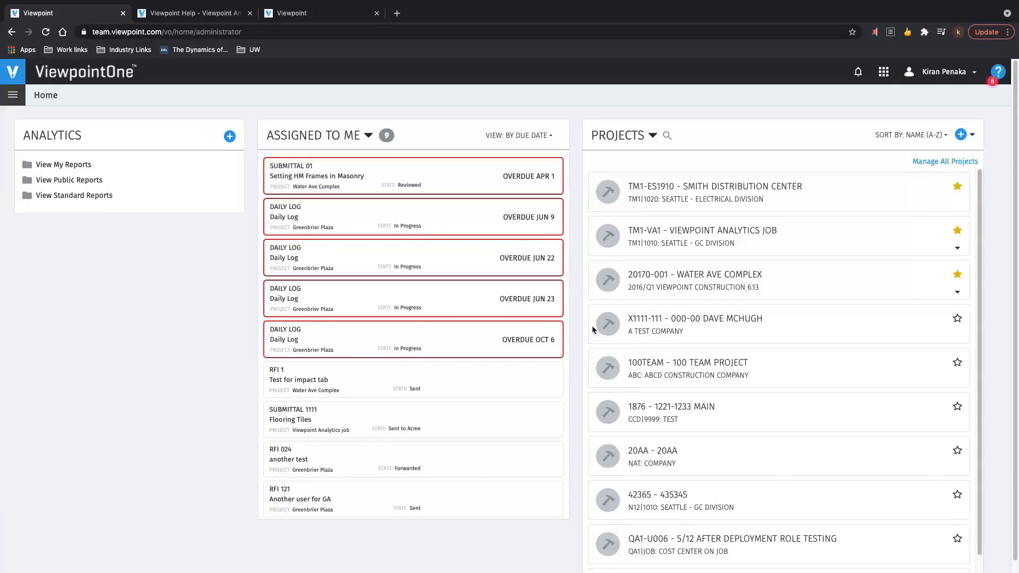